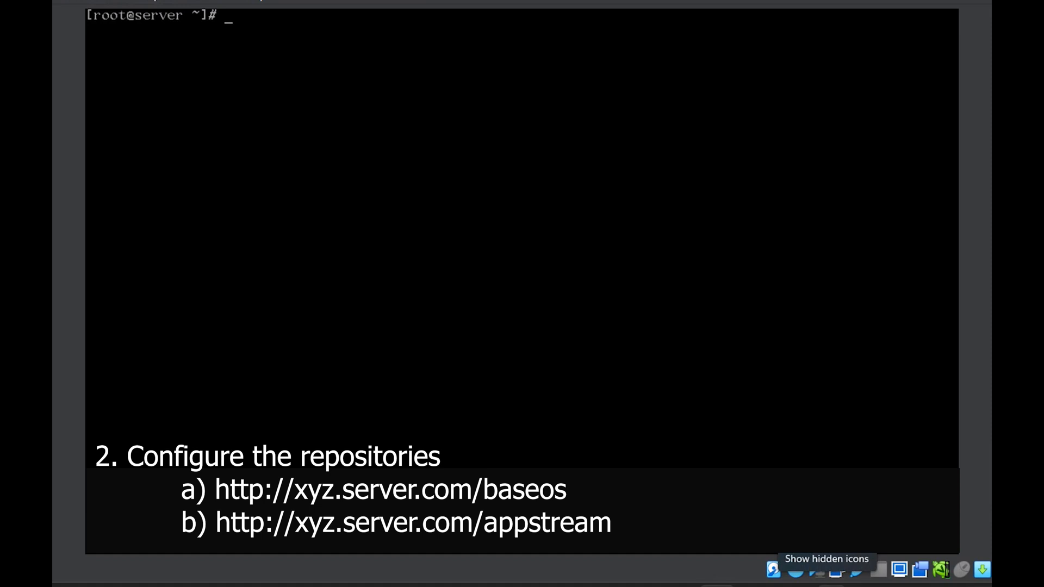
Step: Create /etc/yum.repos.d/local.repo in nano
text(nano /etc)
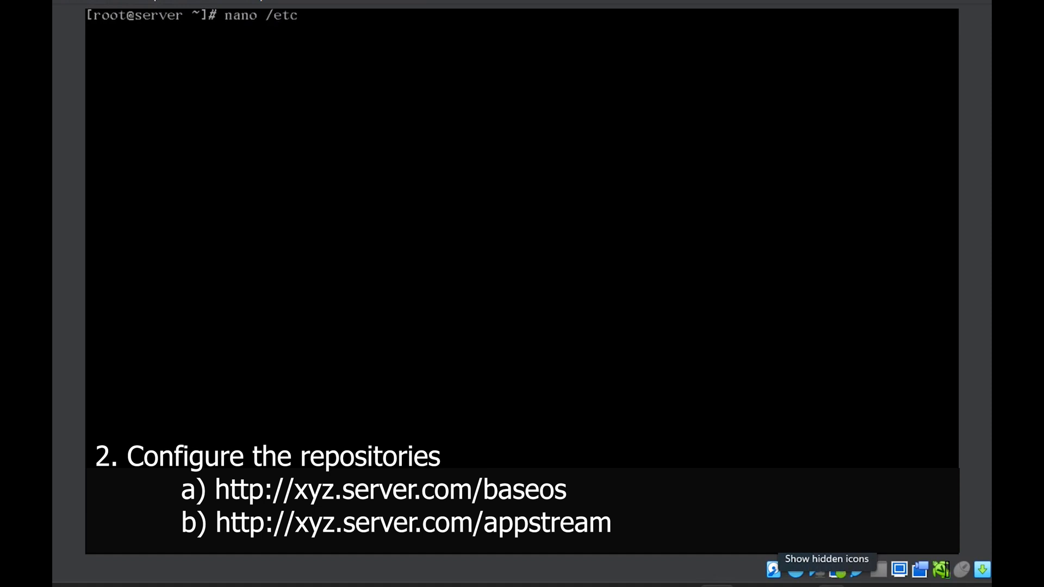
text(/yum.)
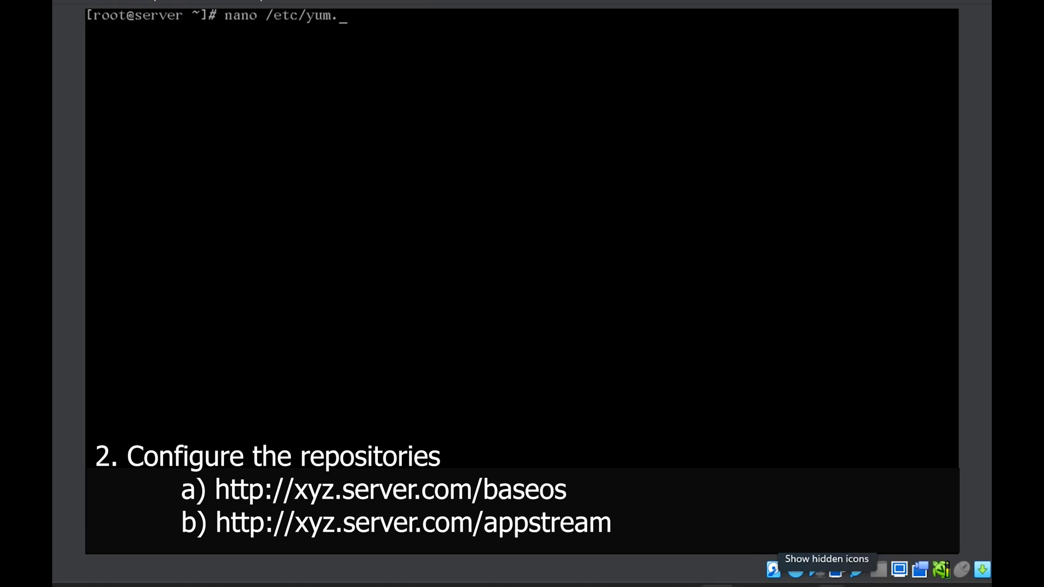
text(repos.d/)
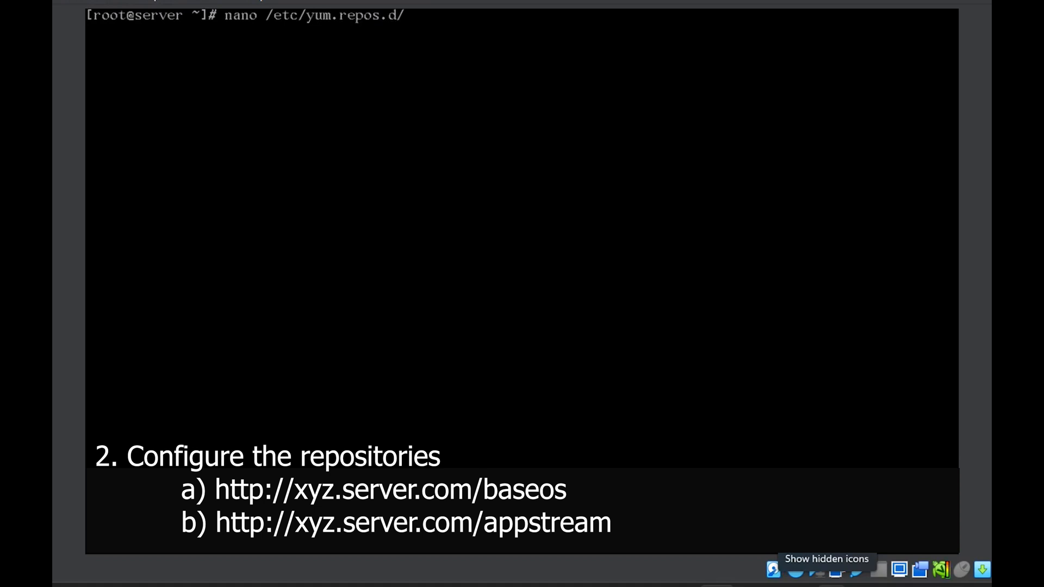
text(local)
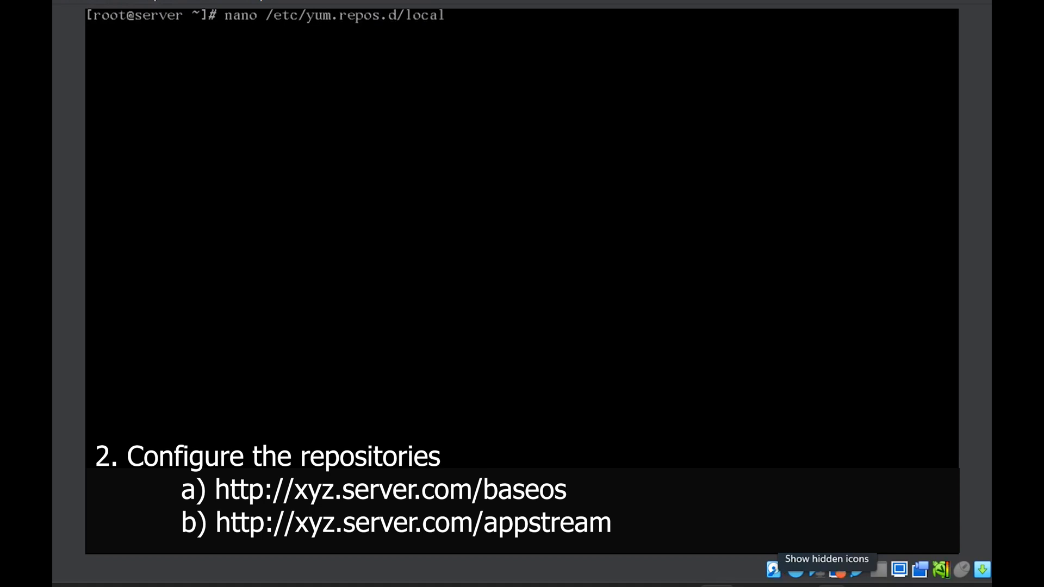
text(.repo)
text(name=b)
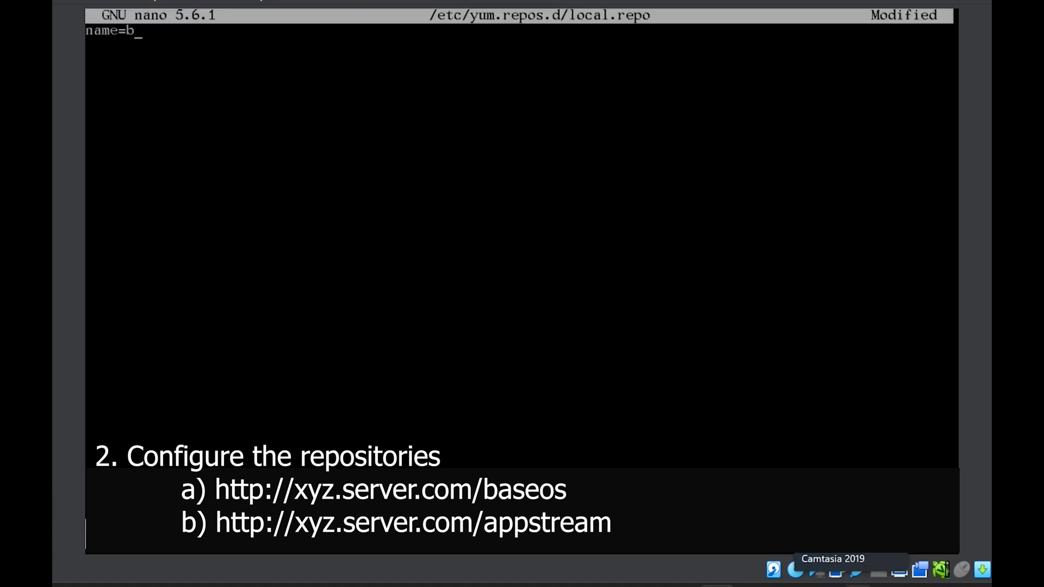
text(aseos)
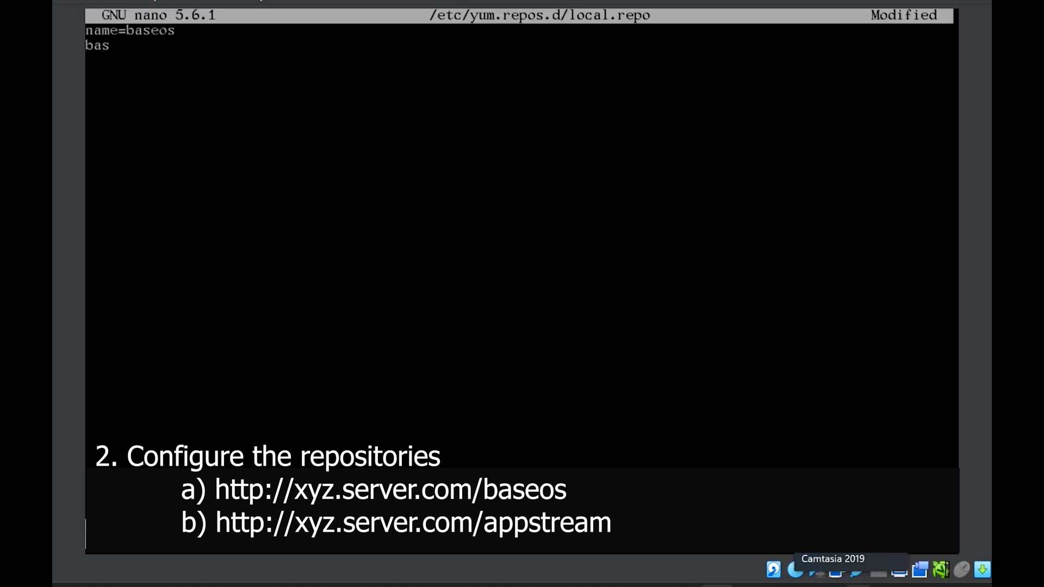
text(eurl)
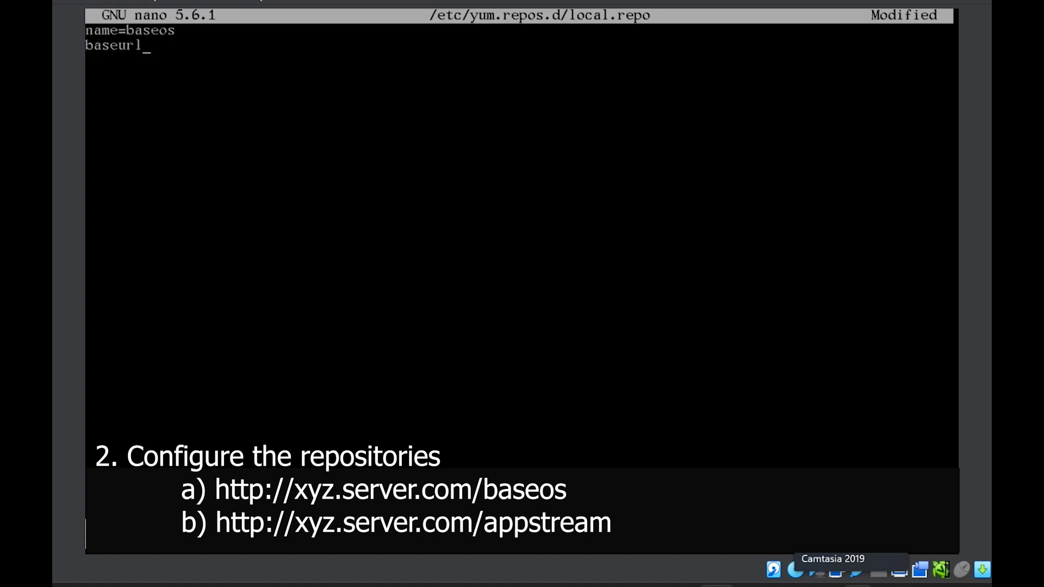
text(=htt)
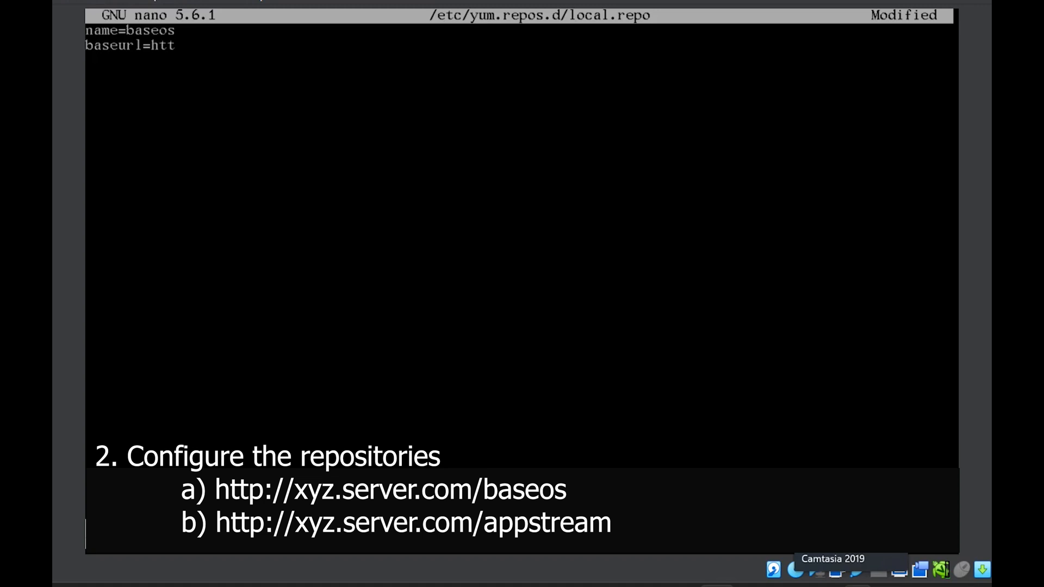
text(ps://)
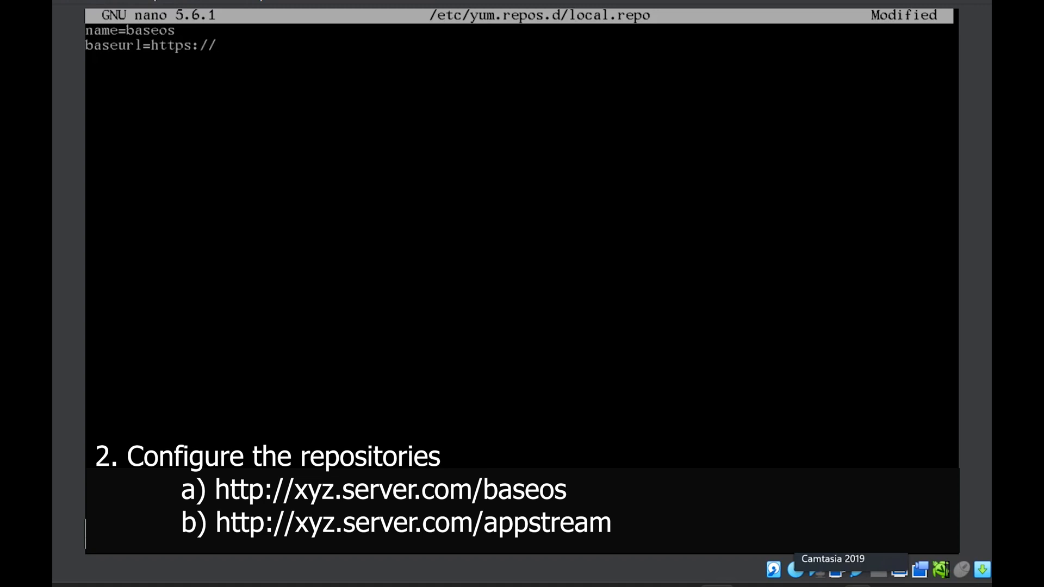
text(xyz)
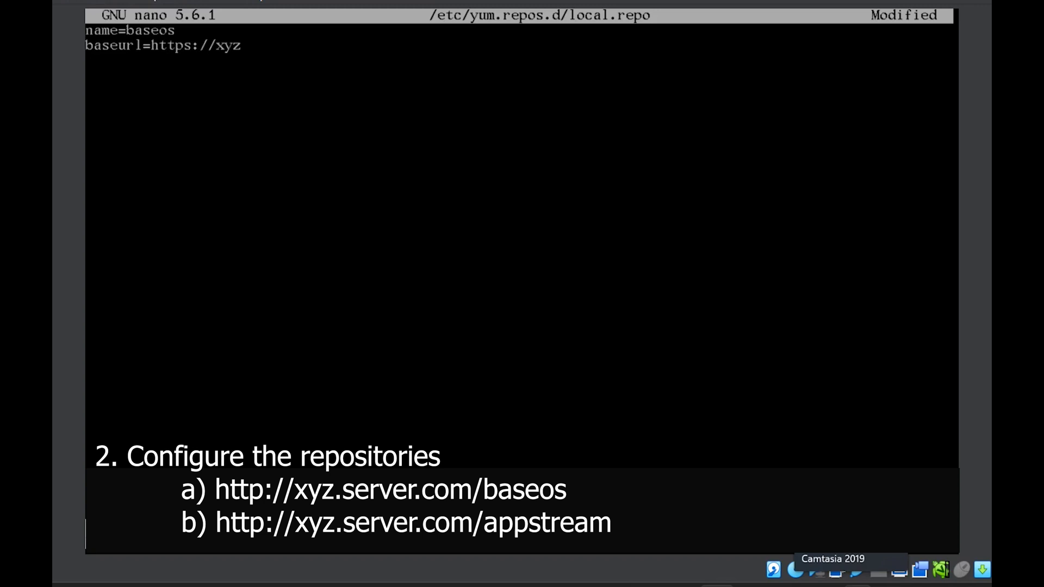
text(.serv)
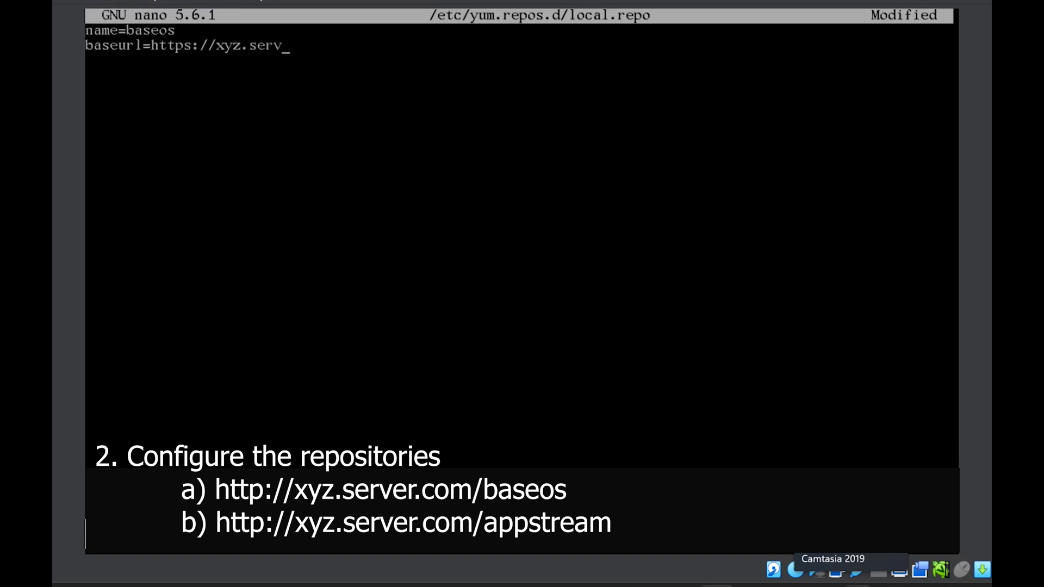
text(er.com)
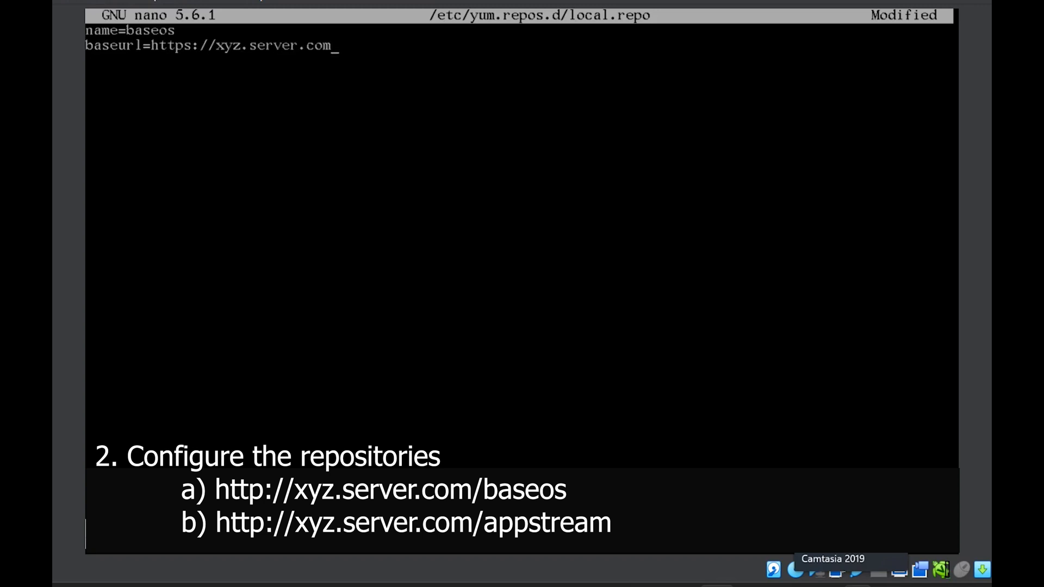
text(/baseos)
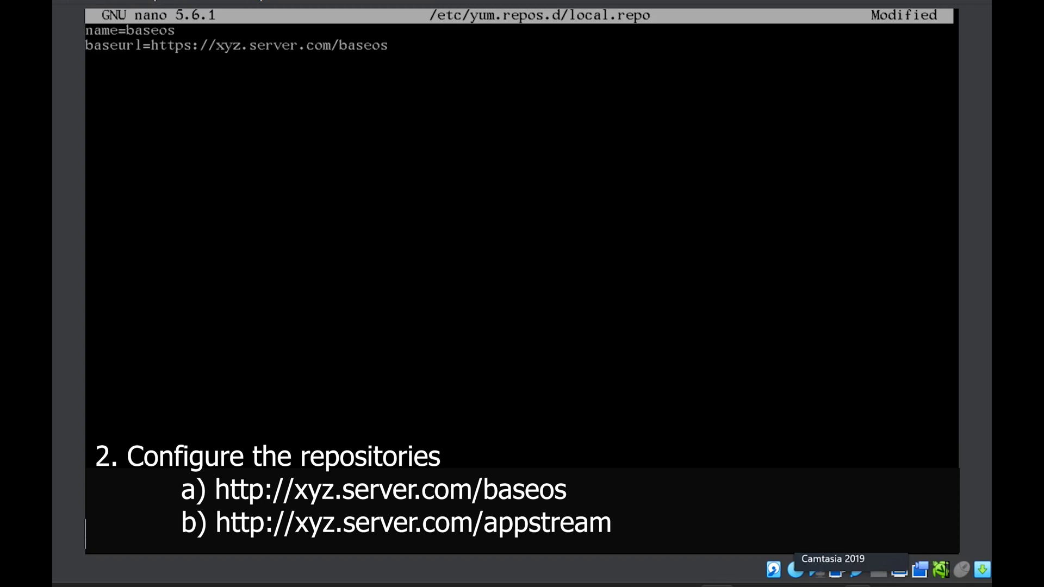
text(gp)
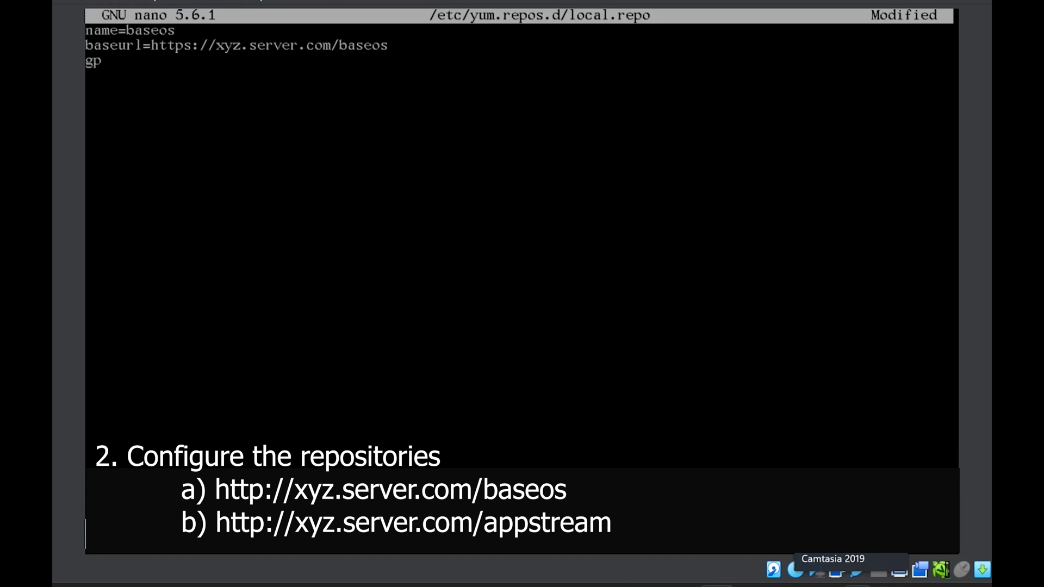
text(gcheck)
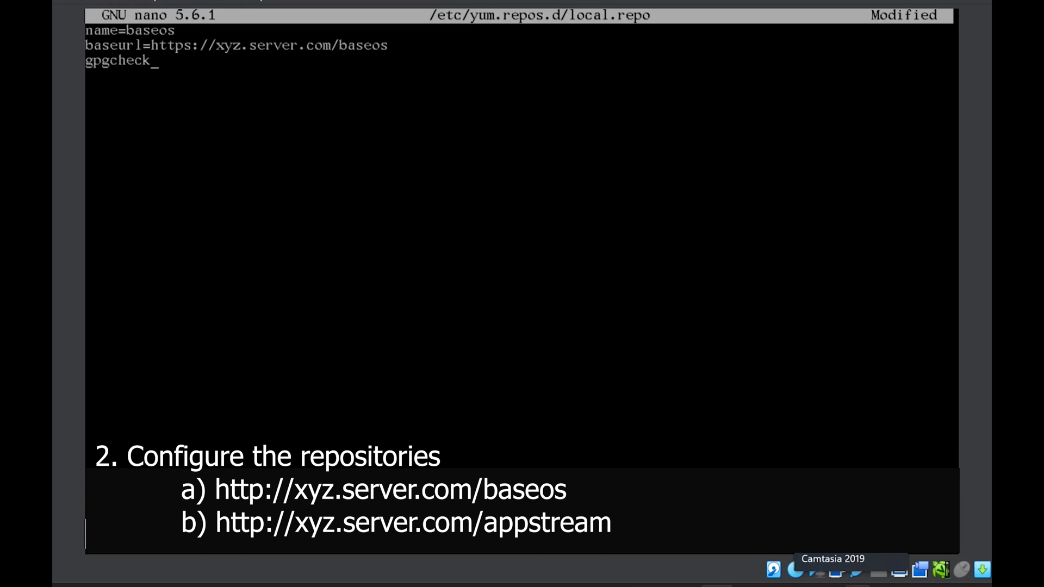
text(=0)
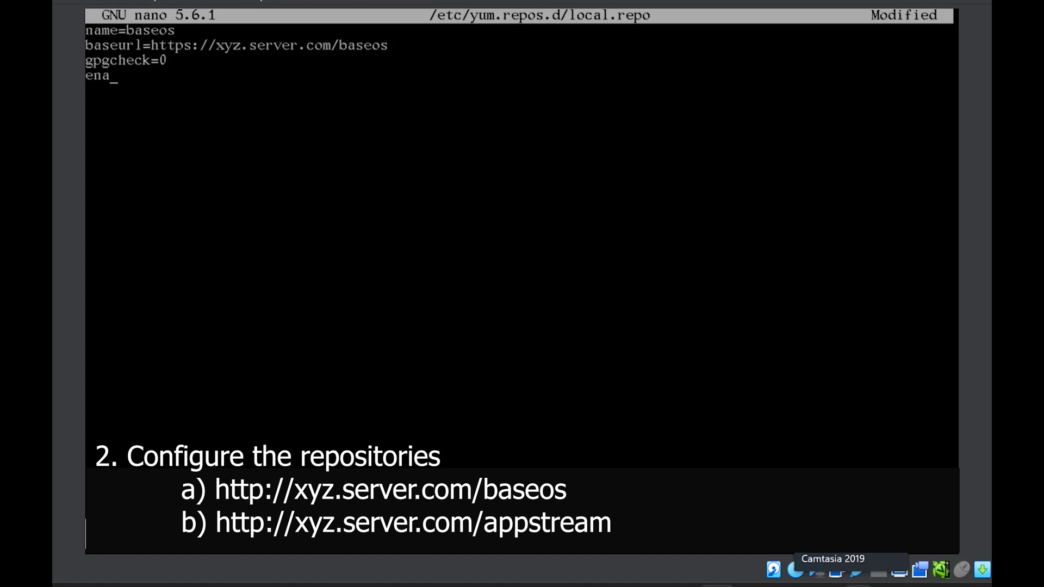
text(bled=1)
click(519, 106)
text(name=)
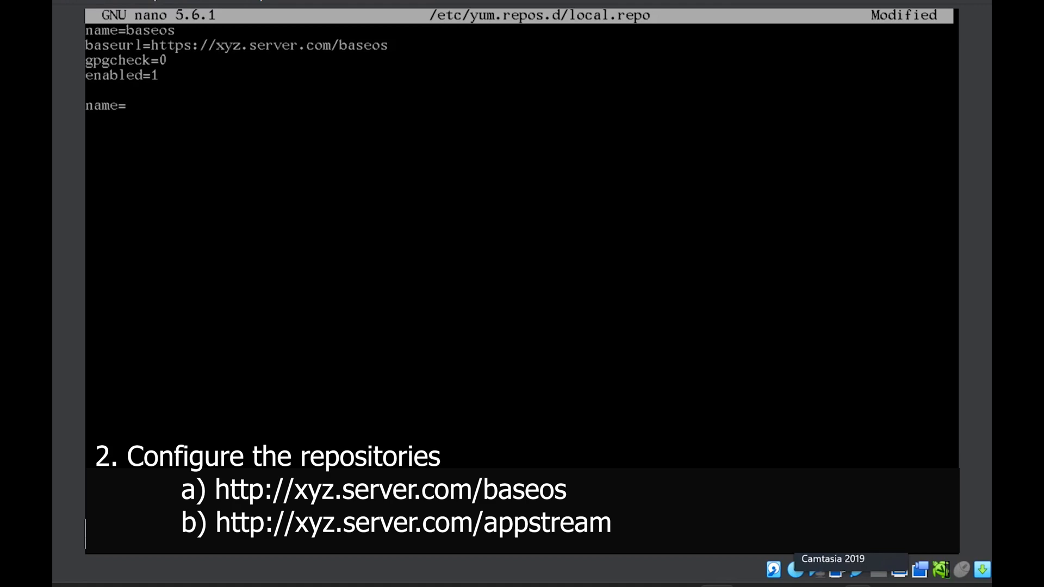
text(appstream)
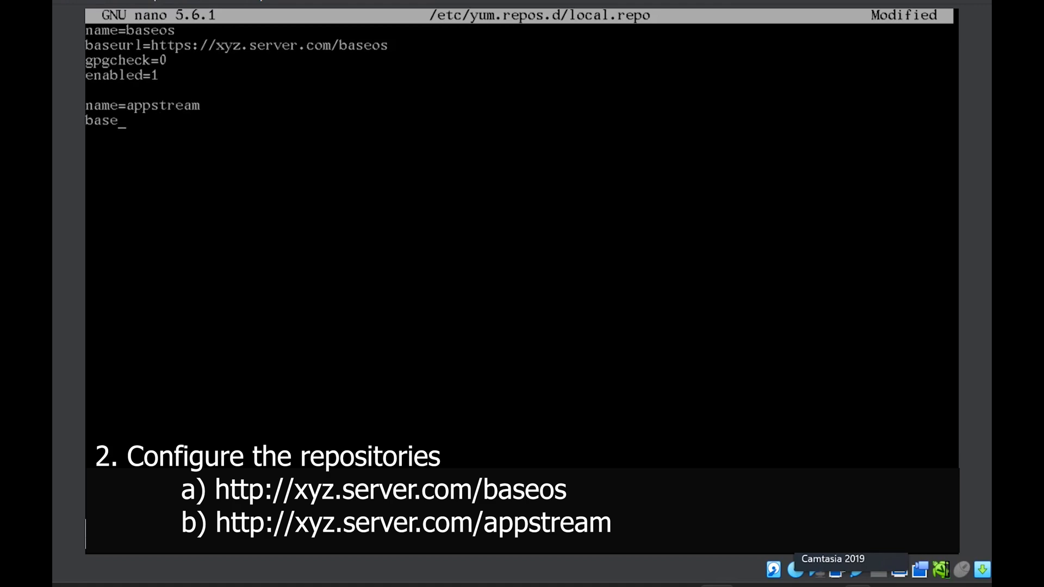
text(url=https://)
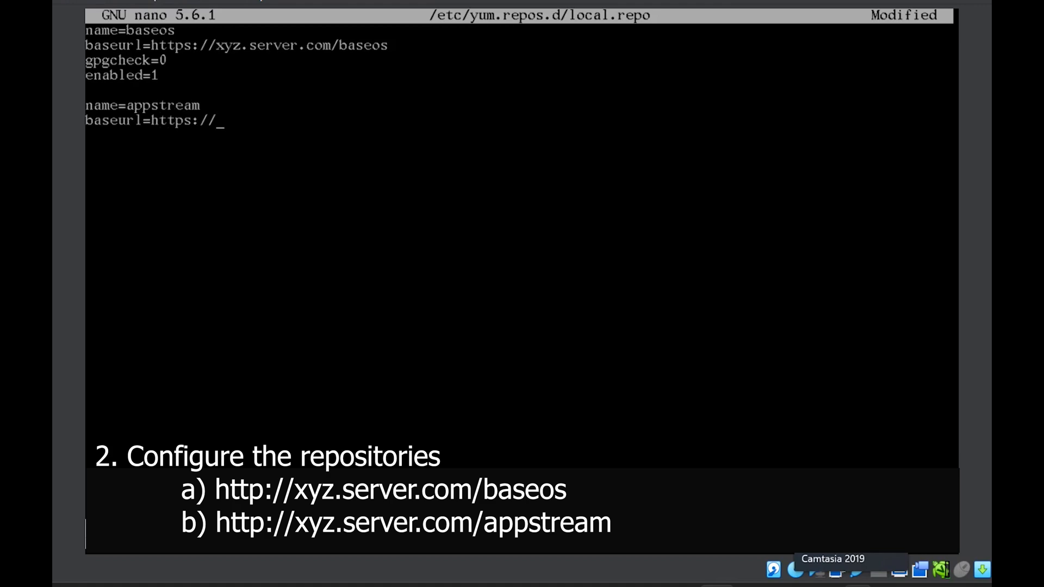
text(xyz.se)
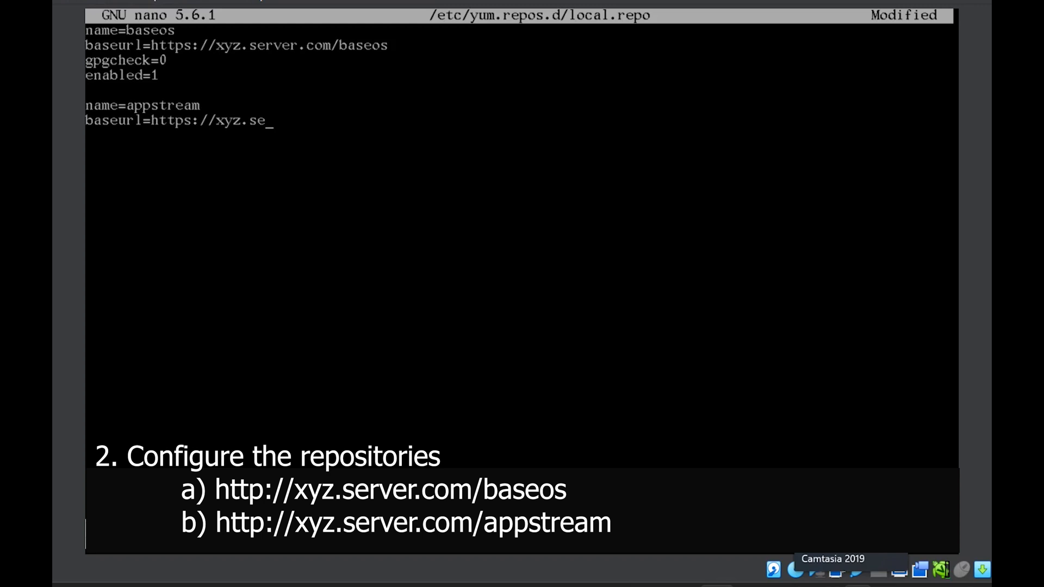
text(rver.com)
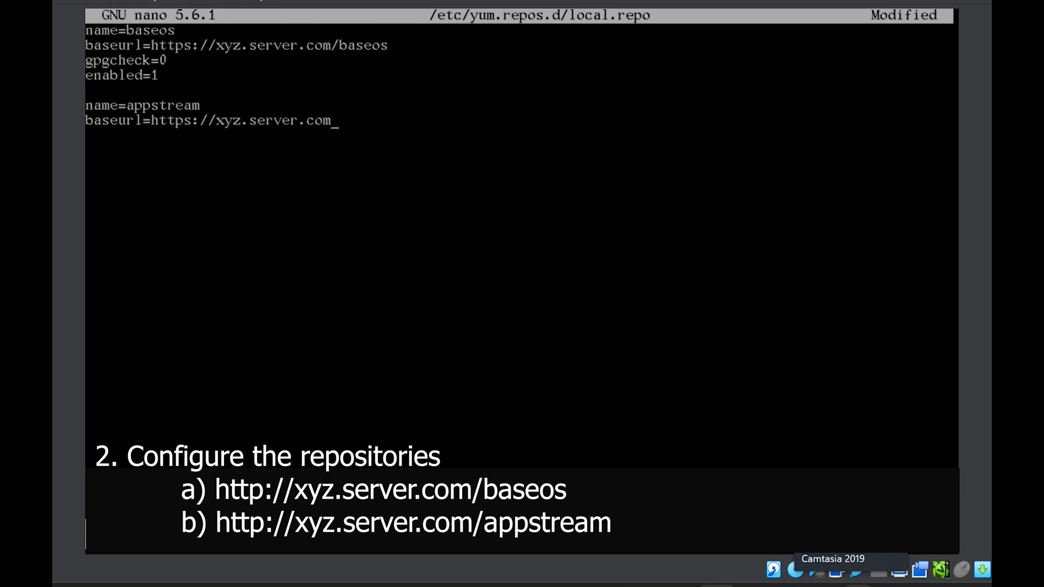
text(/appstre)
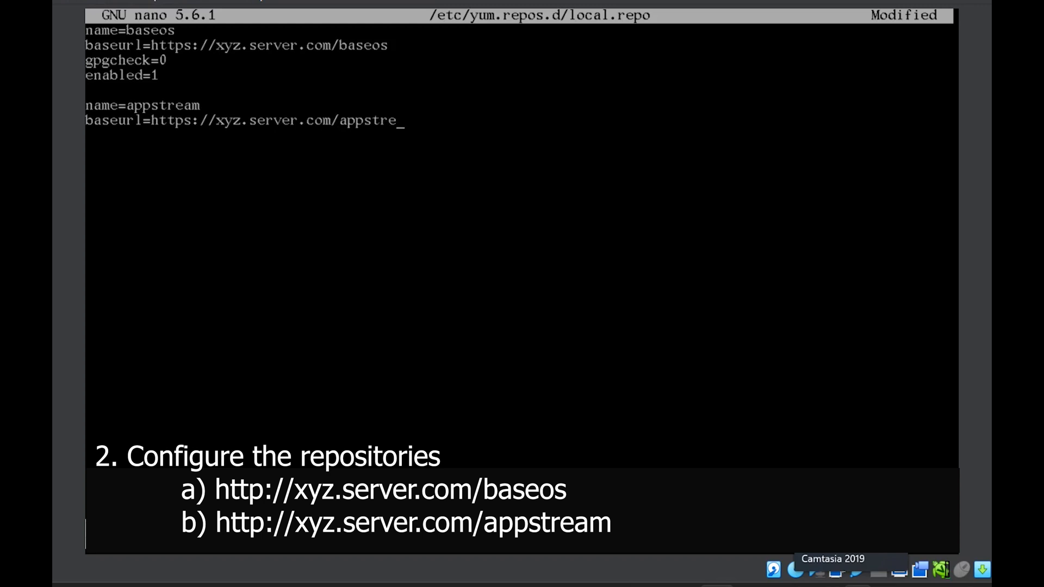
text(am)
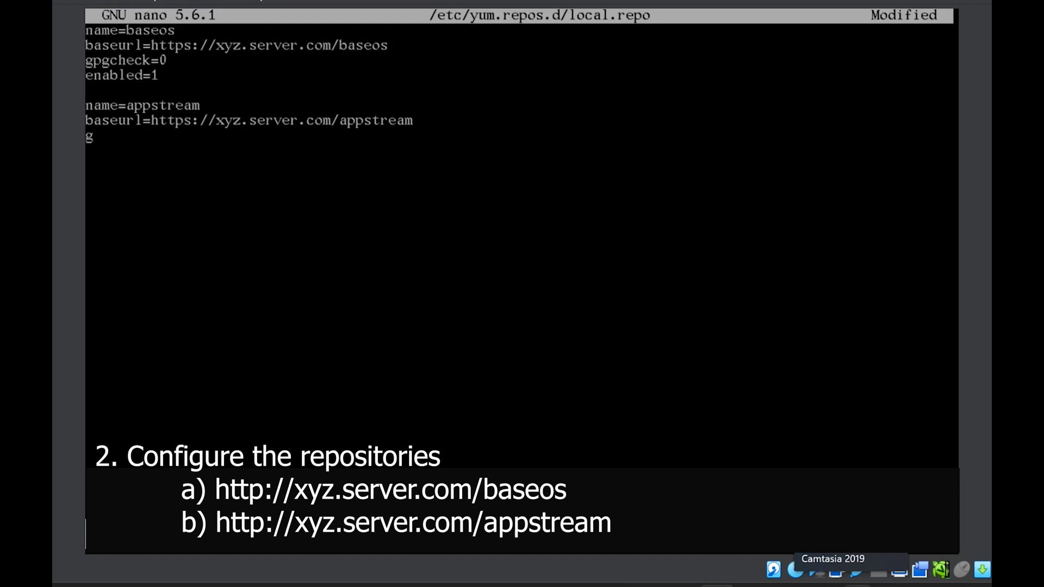
text(pgcheck)
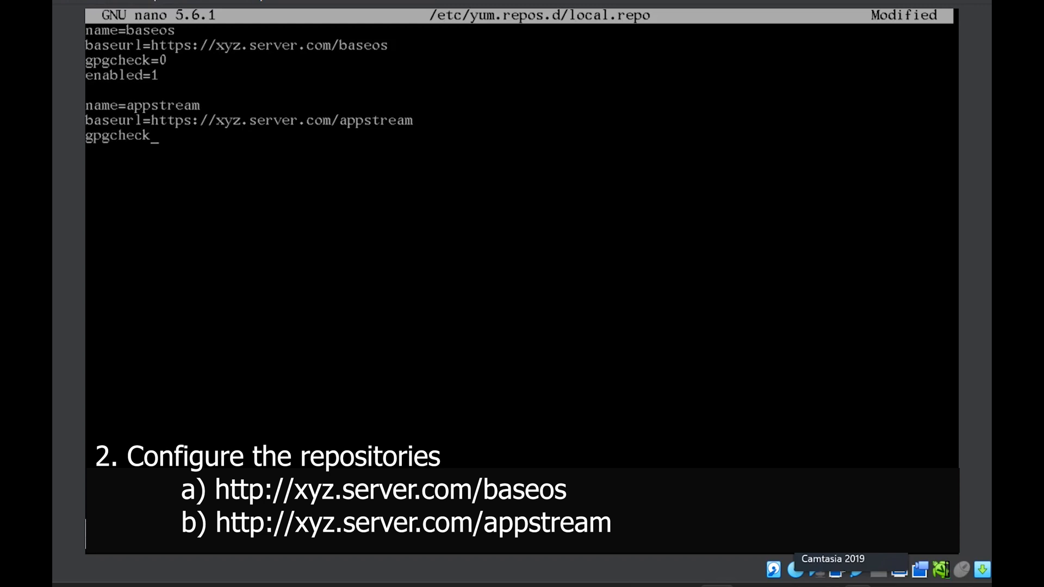
text(=0)
text(enabled=1)
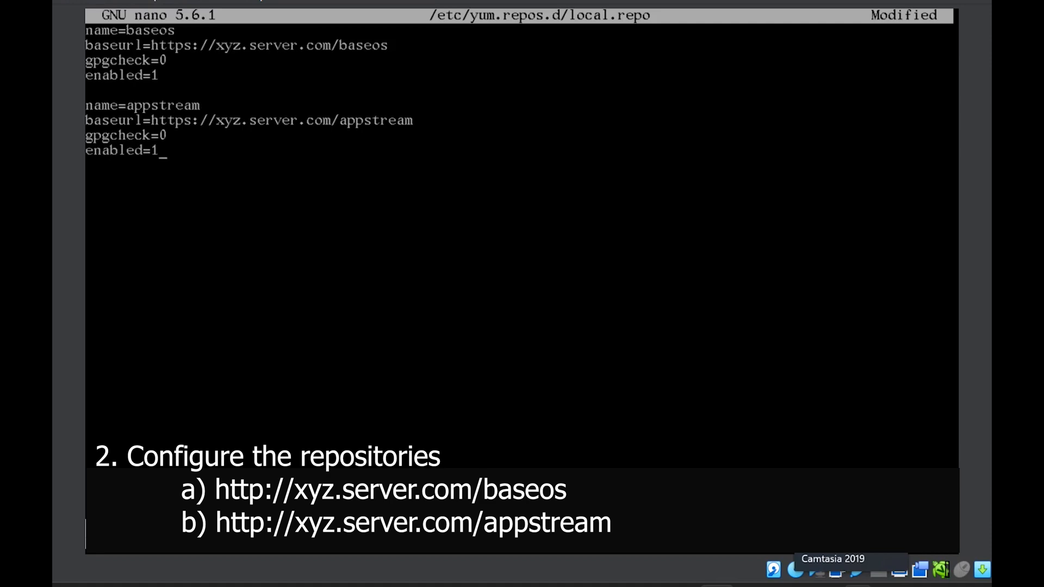
key(ctrl+x)
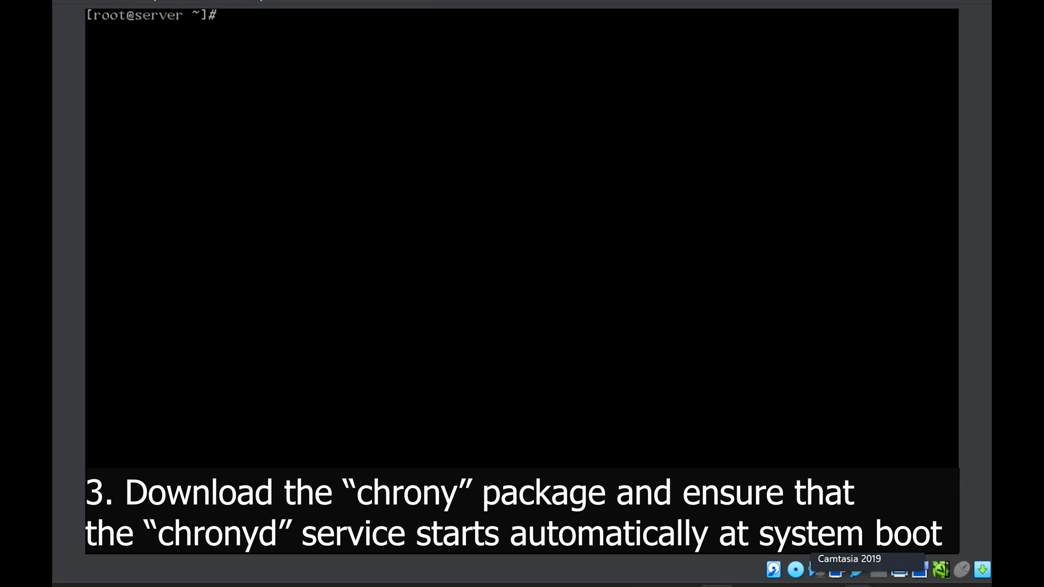
Step: Install chrony non-interactively with yum install -y chrony
text(yum i)
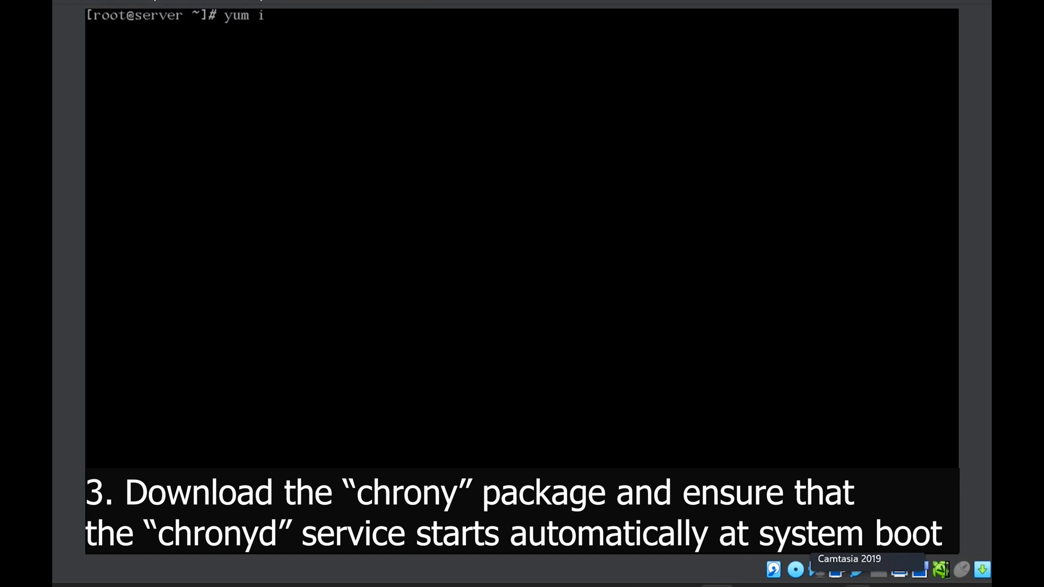
text(nstall chr)
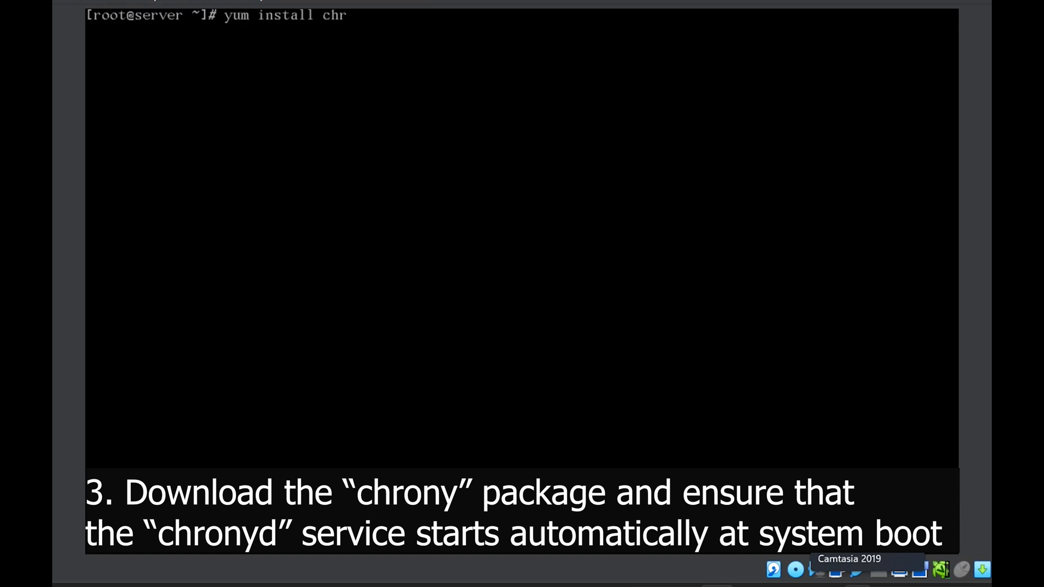
text(ony)
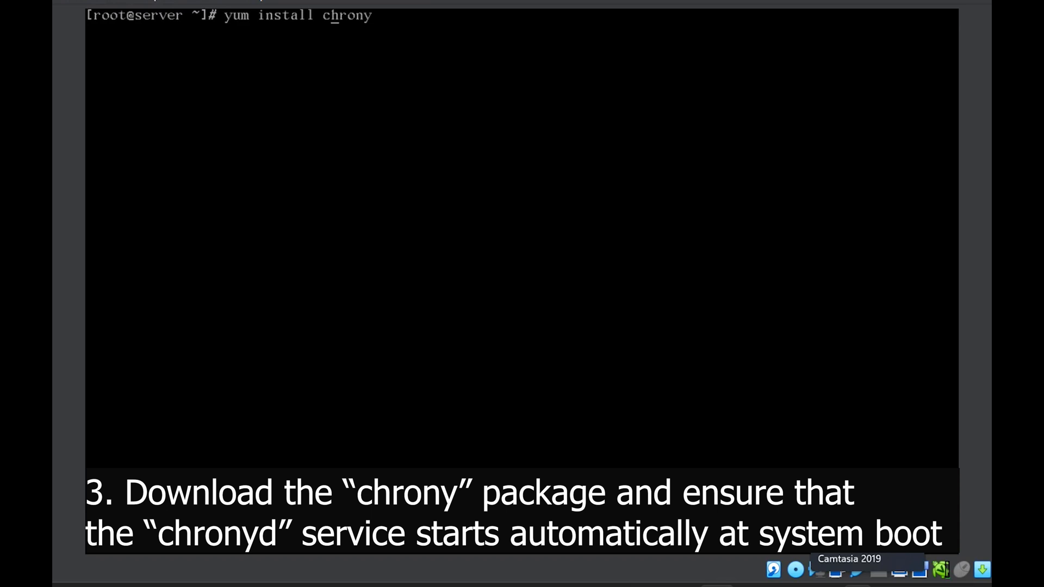
text(-y)
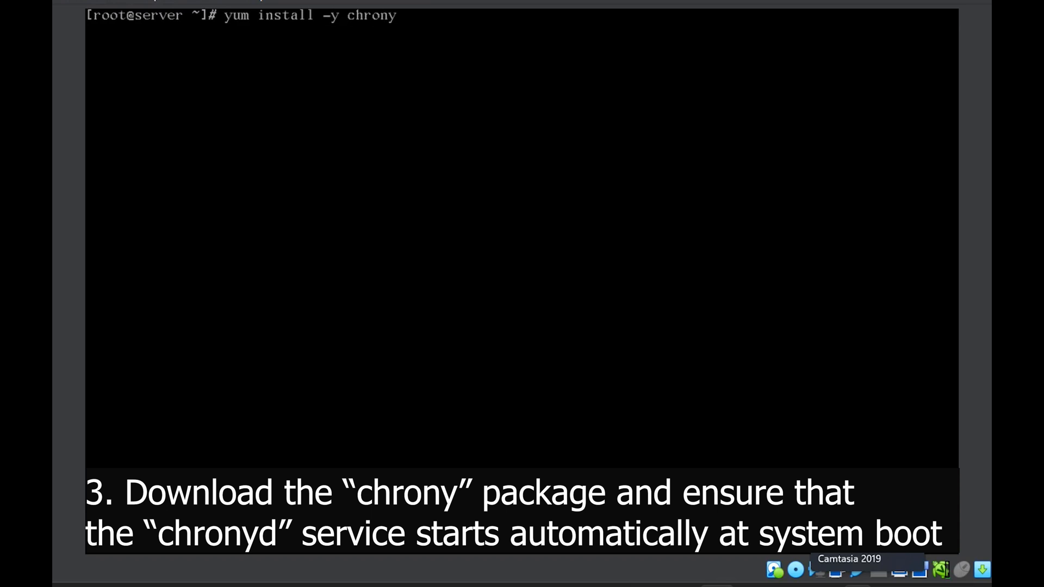
key(Return)
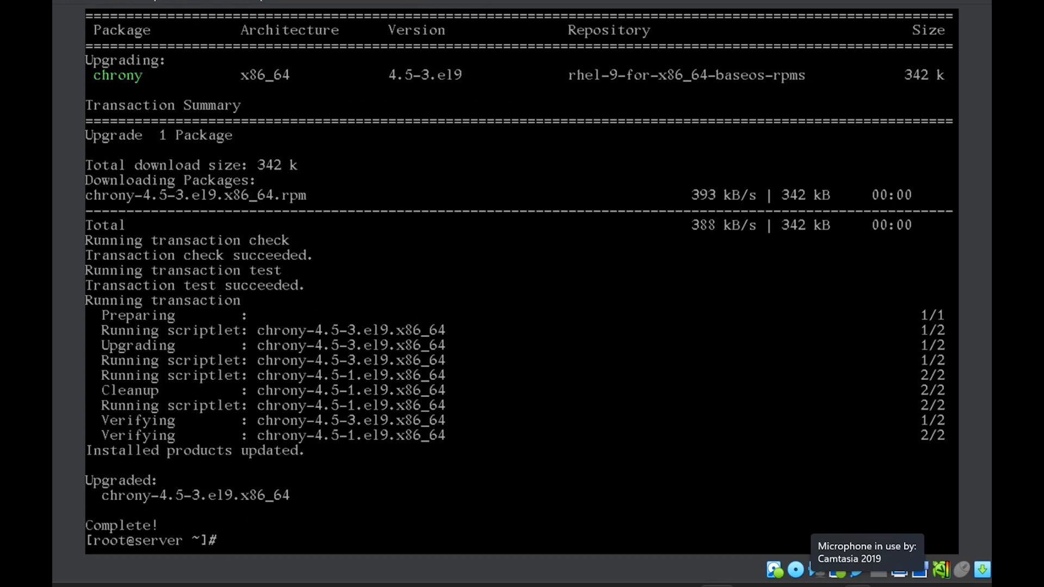
Step: Start chronyd and enable it at boot with systemctl
text(systemctl s)
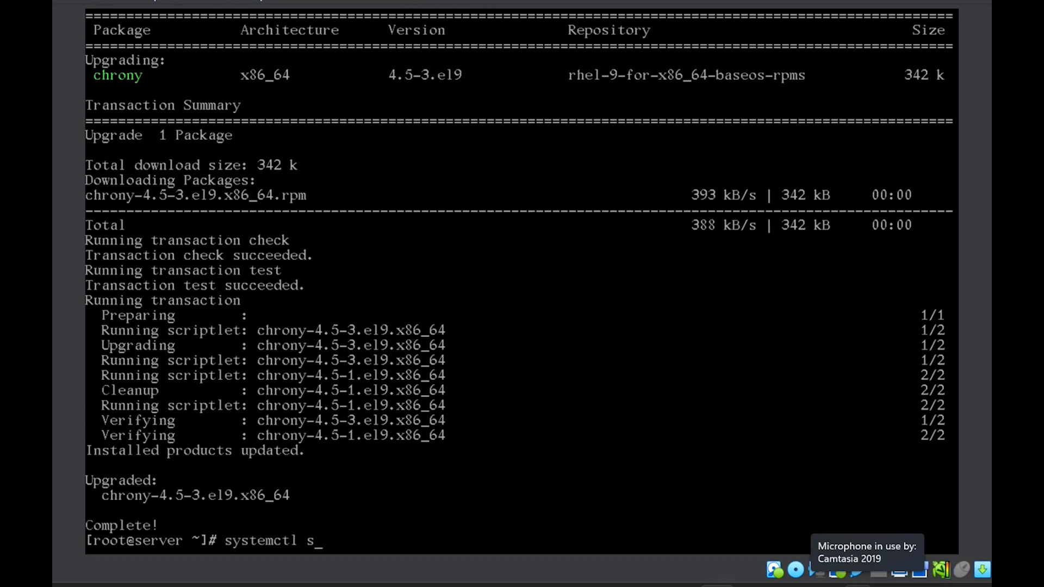
text(tart chro)
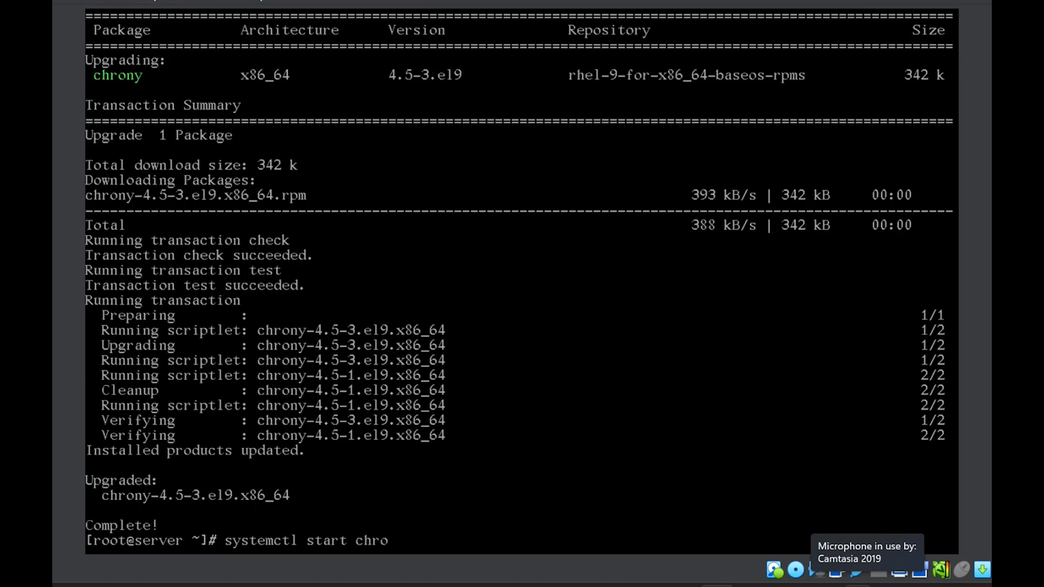
key(Return)
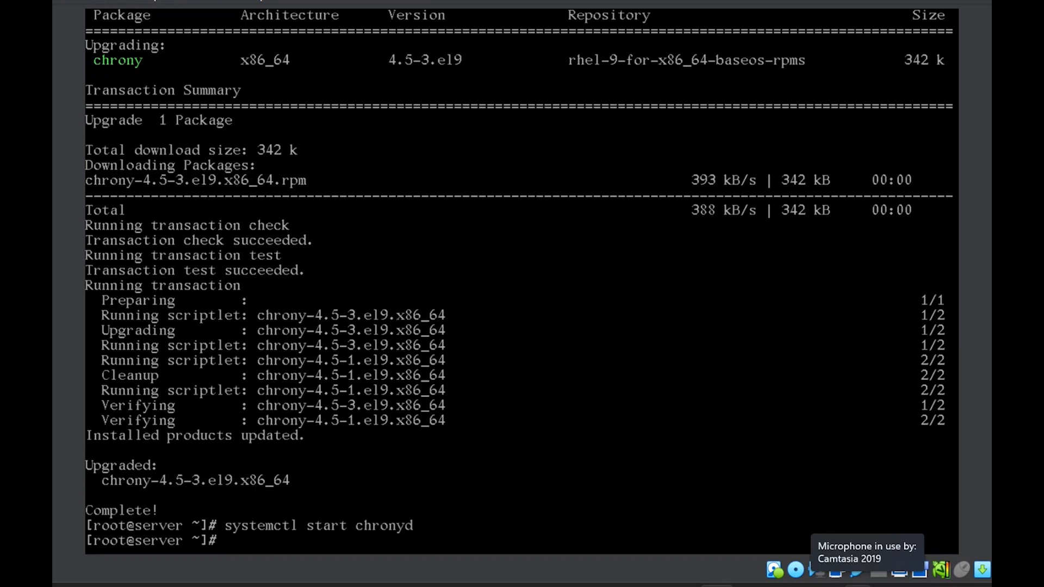
text(systemctl start chronyd)
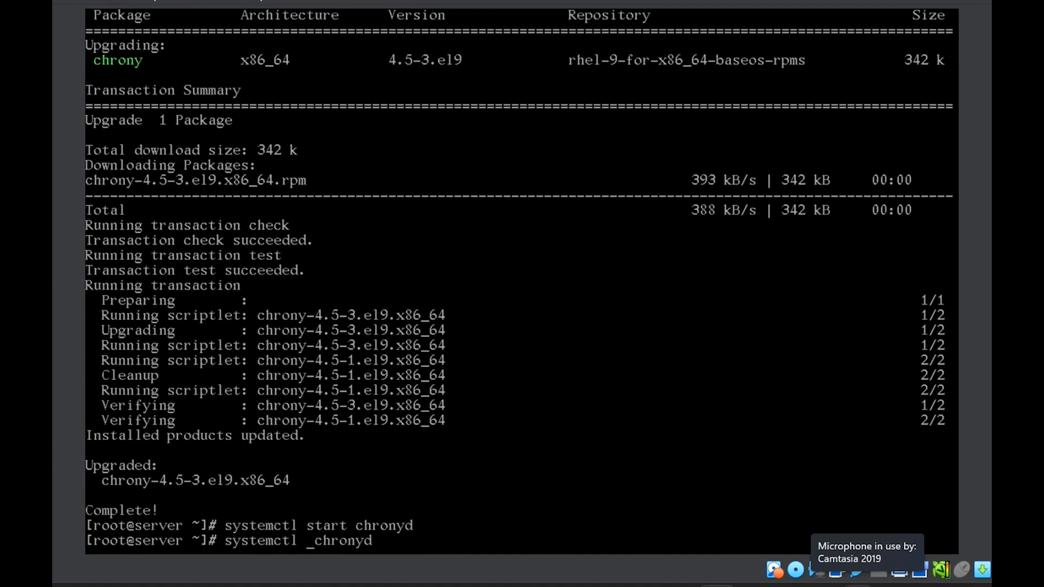
text(enabl chronyd)
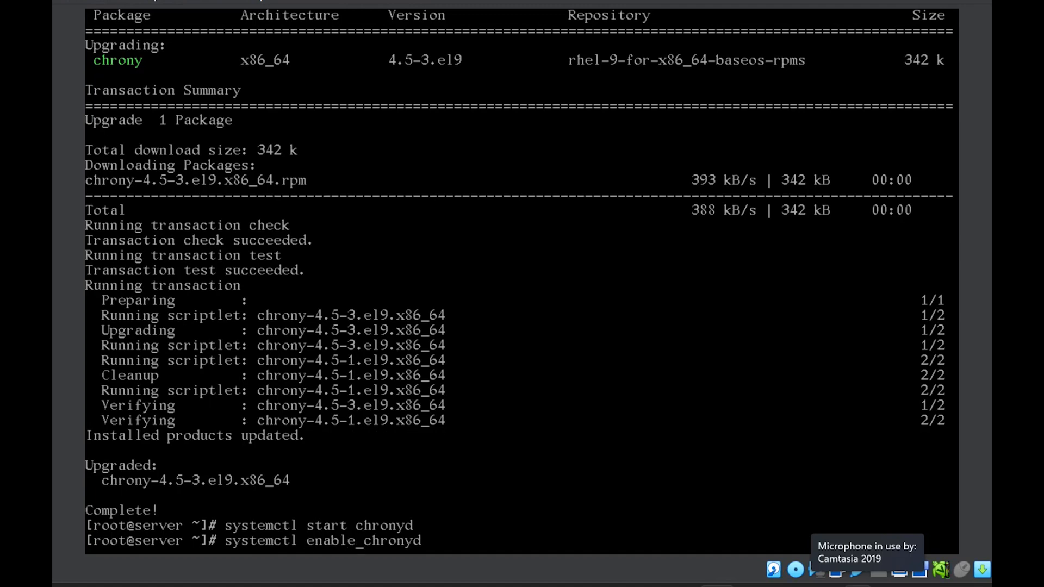
key(Return)
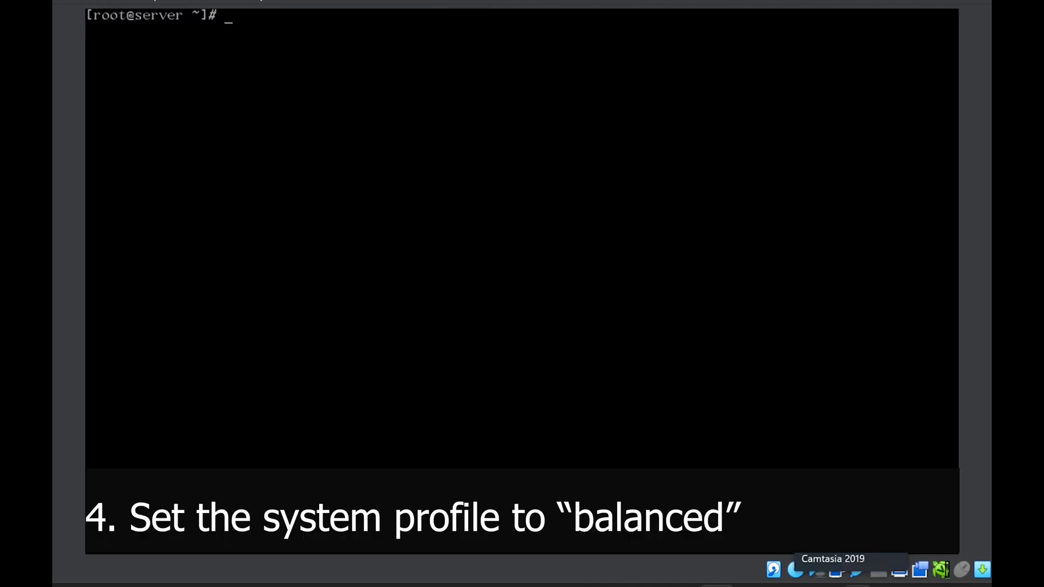
Step: Apply the balanced tuned profile and check the active profile with tuned-adm active
text(tuned-adm active)
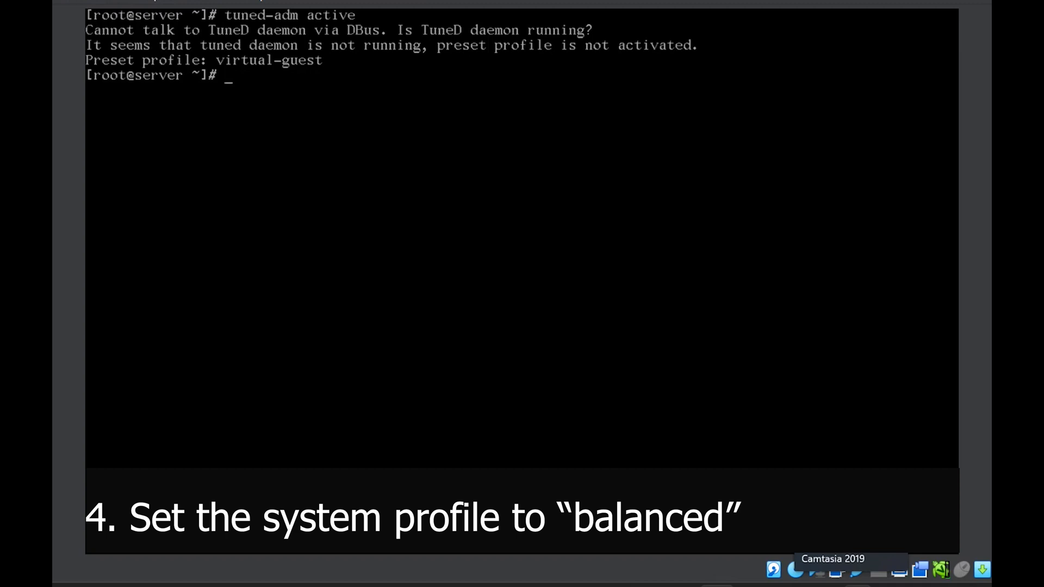
text(tuned-adm)
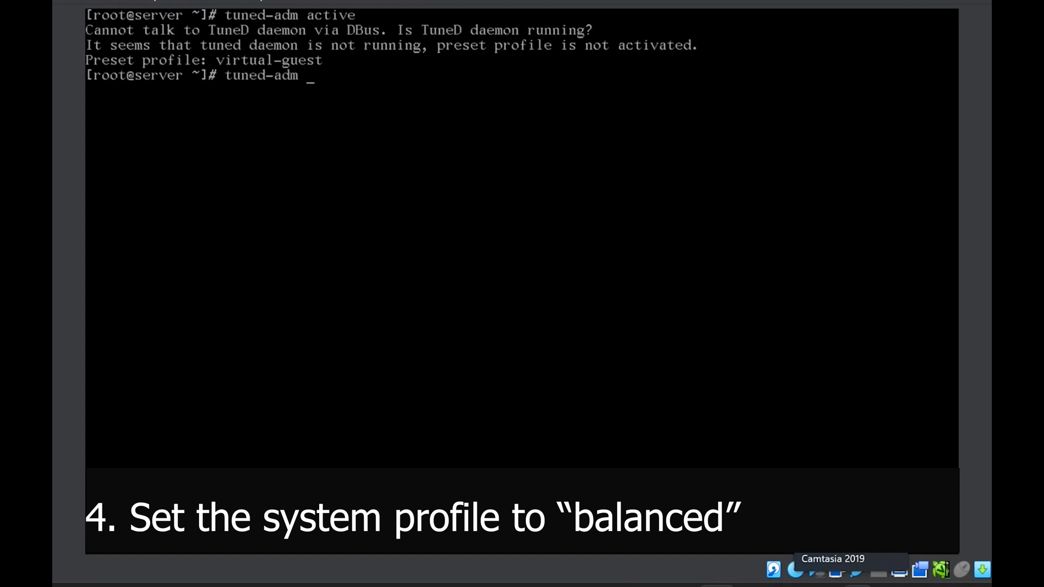
text(profile)
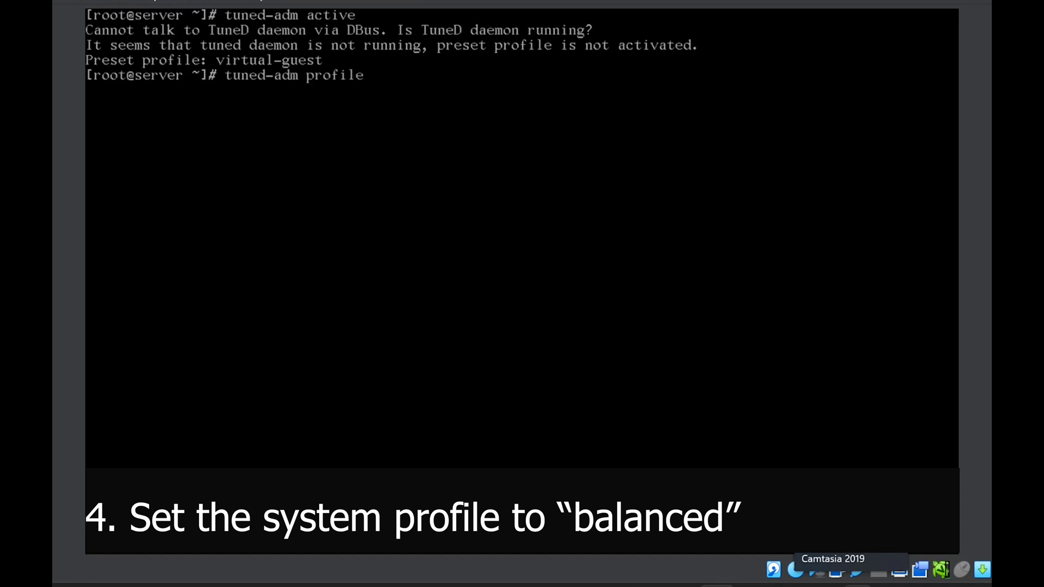
text(balanced)
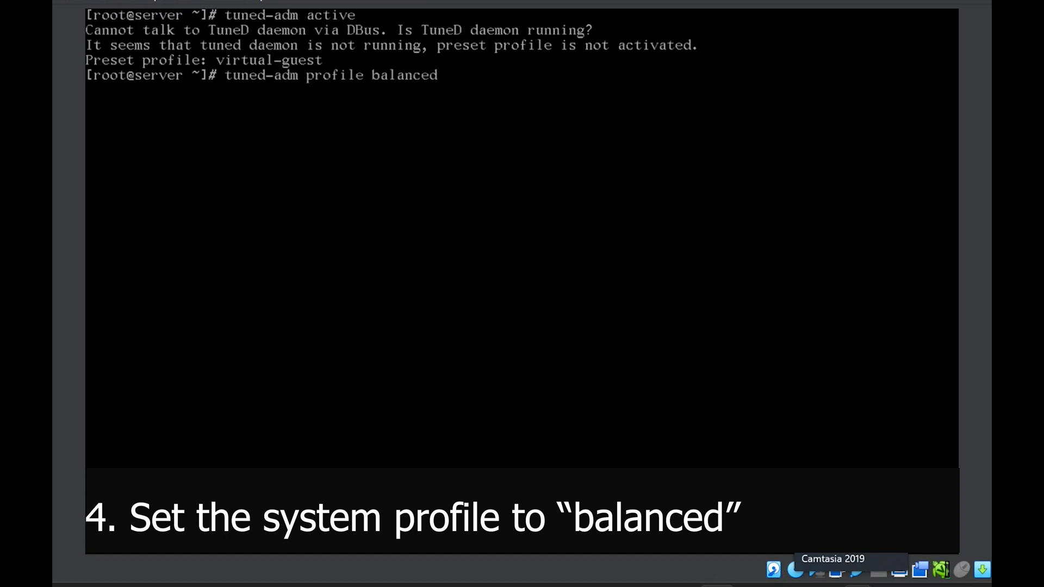
key(Return)
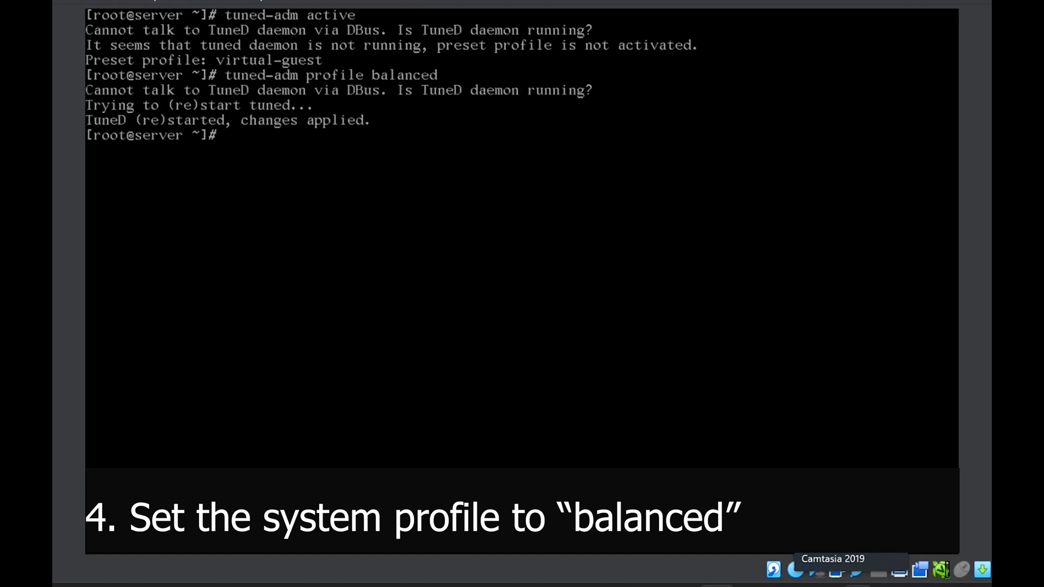
text(tuned-adm active)
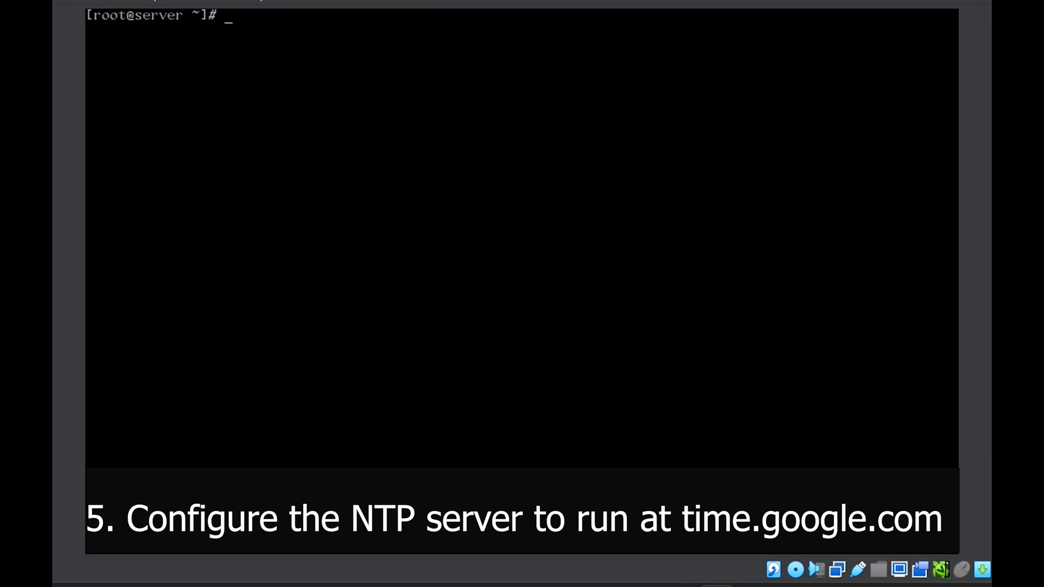
Step: Open /etc/chrony.conf in nano
text(nano)
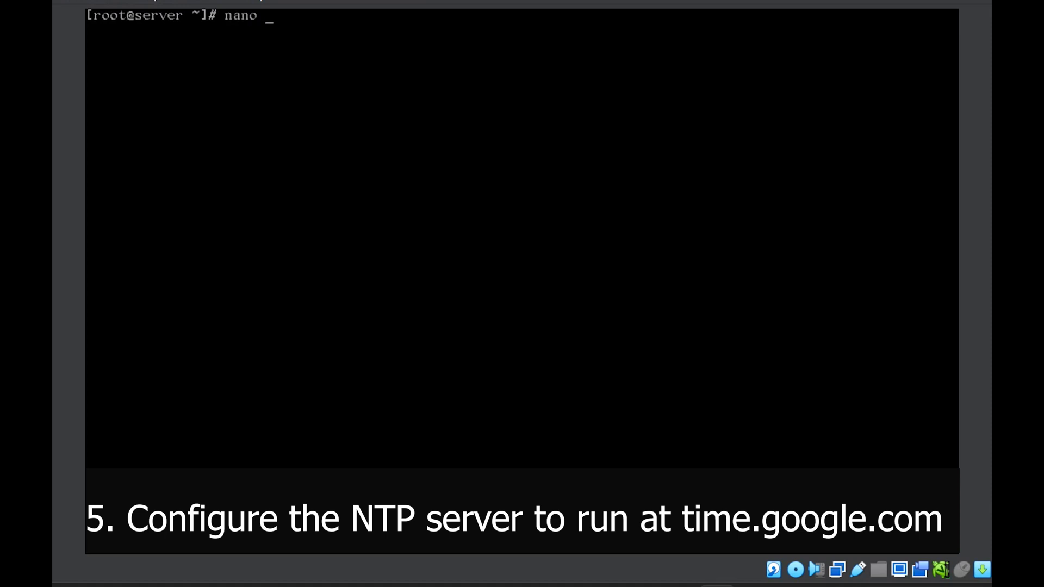
text(/et)
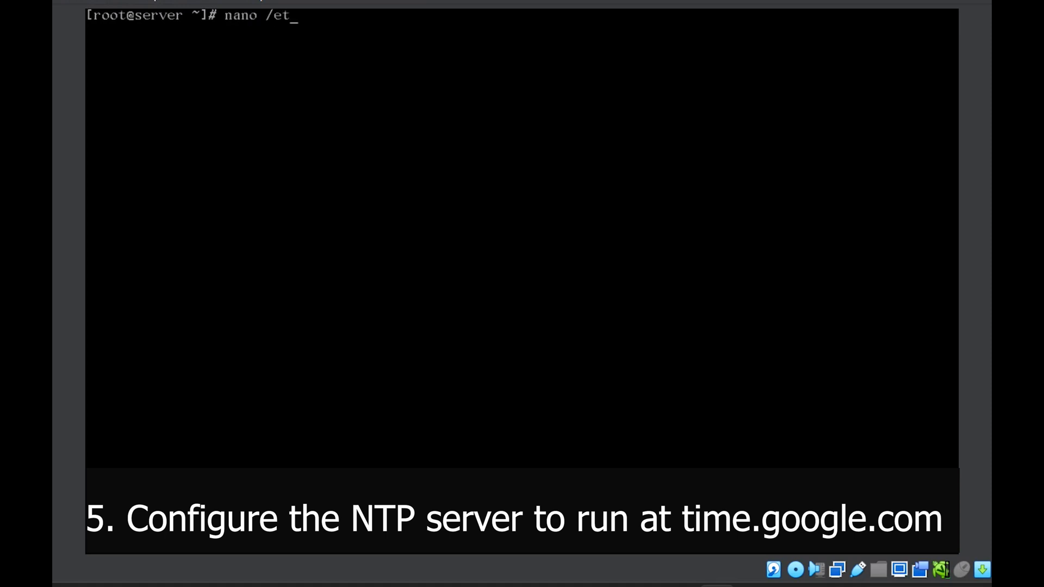
text(c/chron)
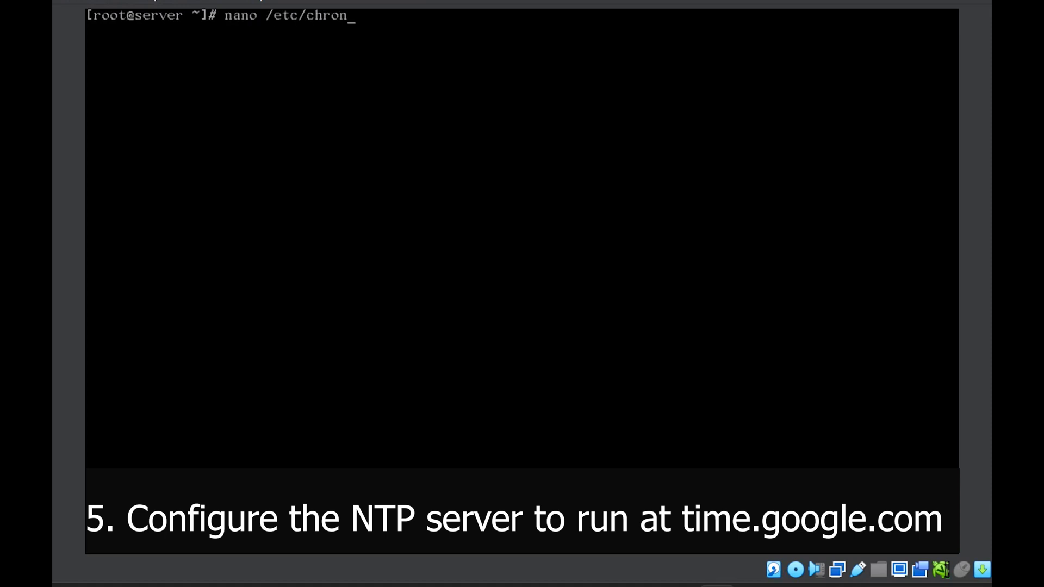
text(y.conf)
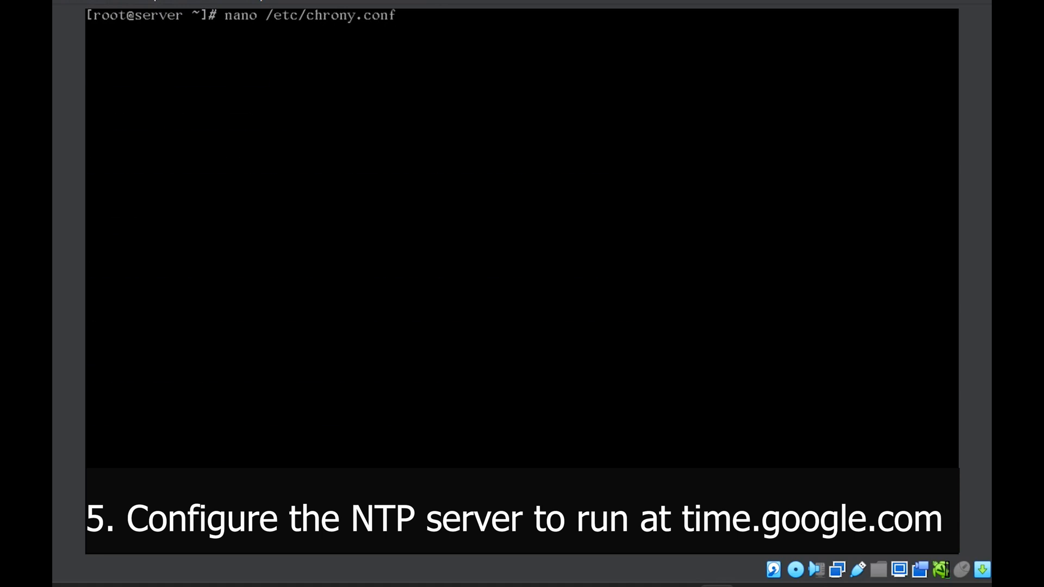
key(Return)
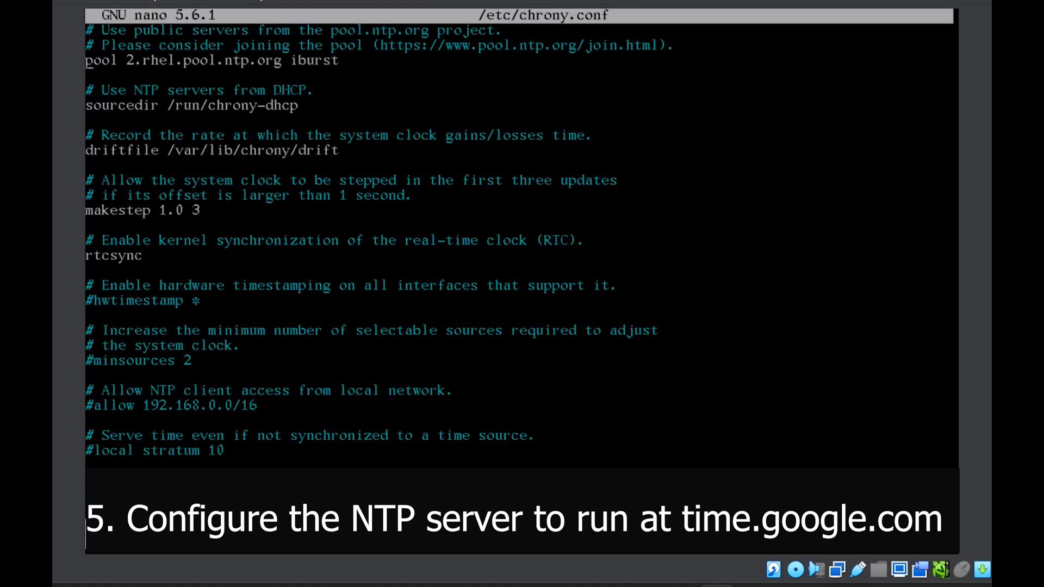
Step: Comment out the pool line, add 'server time.google.com iburst', and exit saving
text(#)
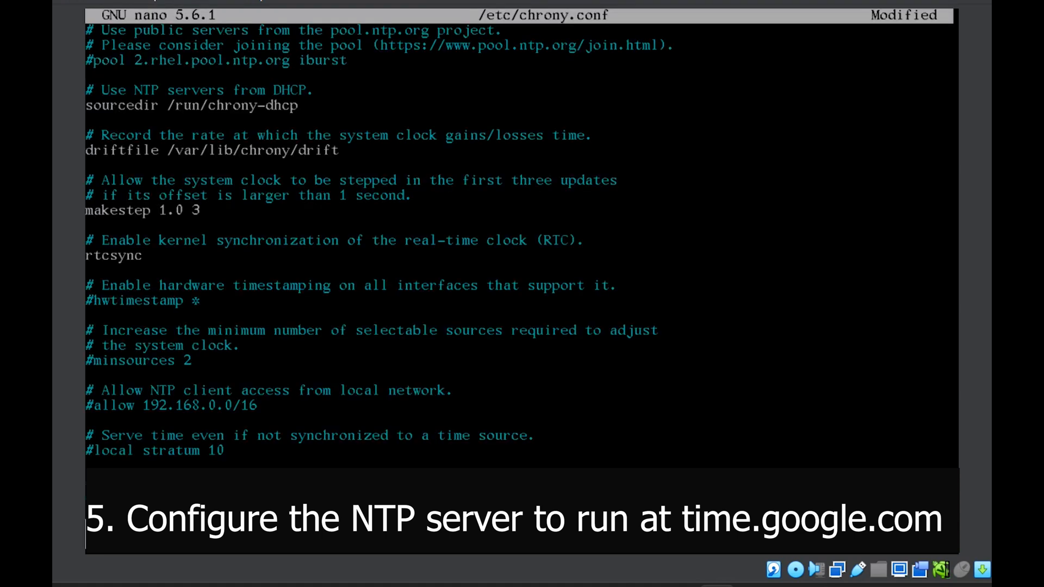
text(server)
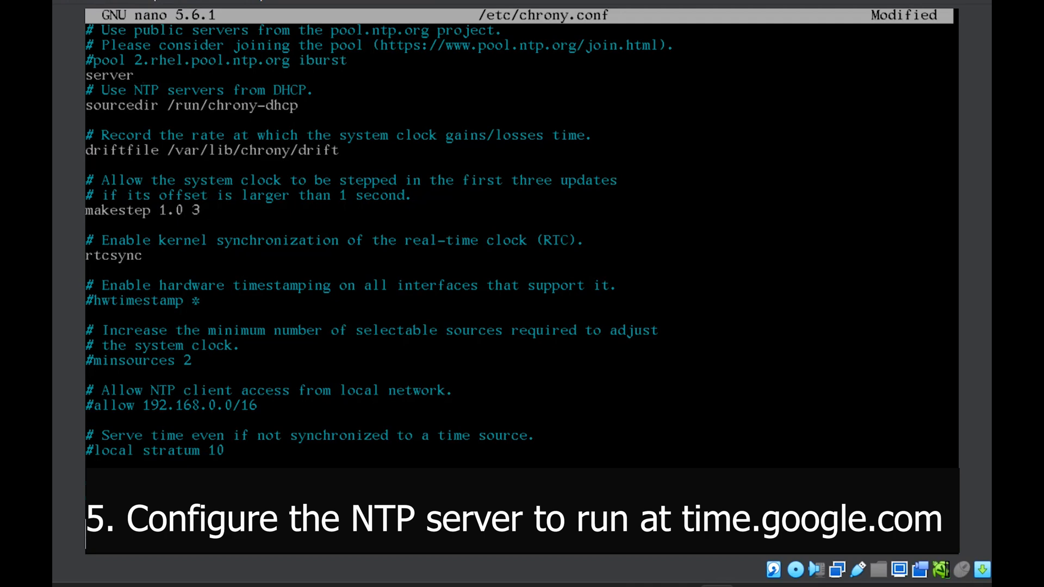
text(time.google)
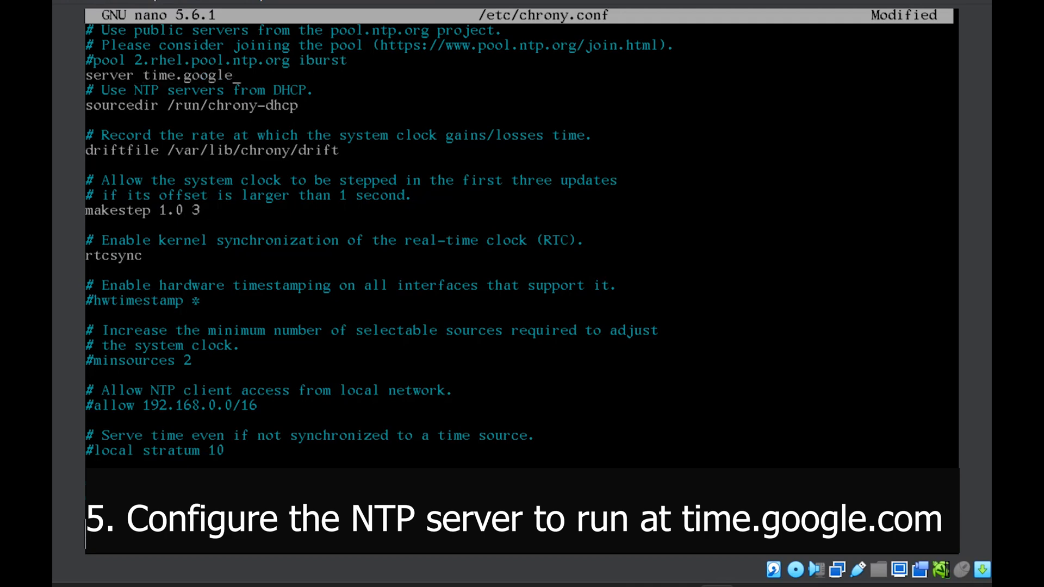
text(.com)
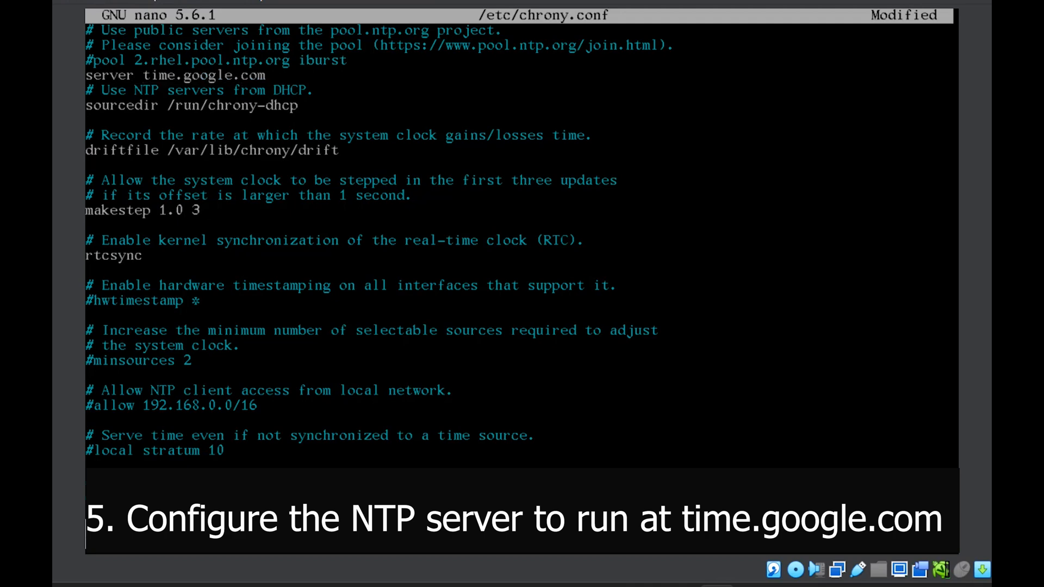
text(iburst)
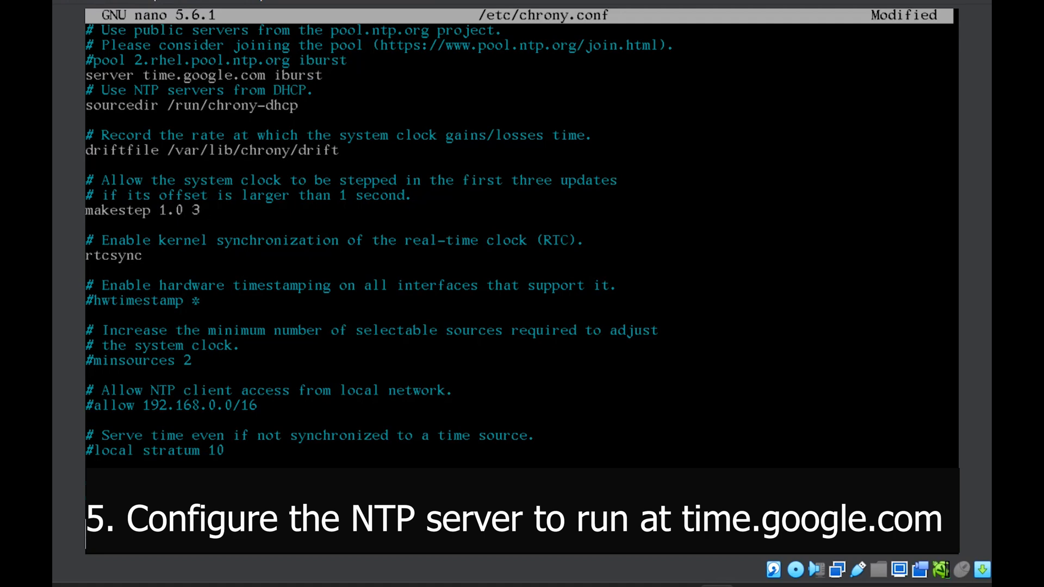
key(ctrl+x)
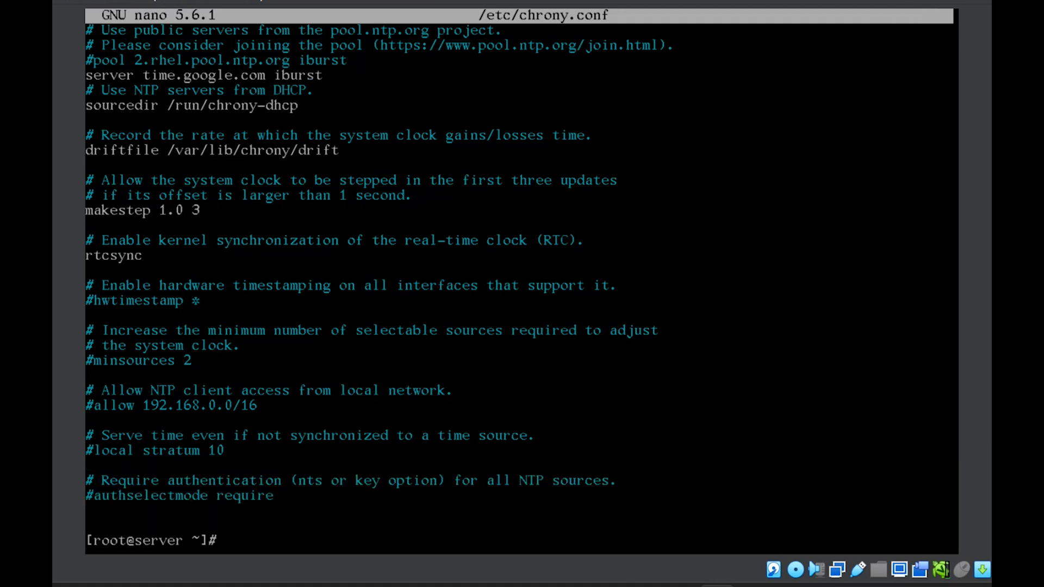
Step: Restart chronyd with systemctl restart --now chronyd
text(systemc)
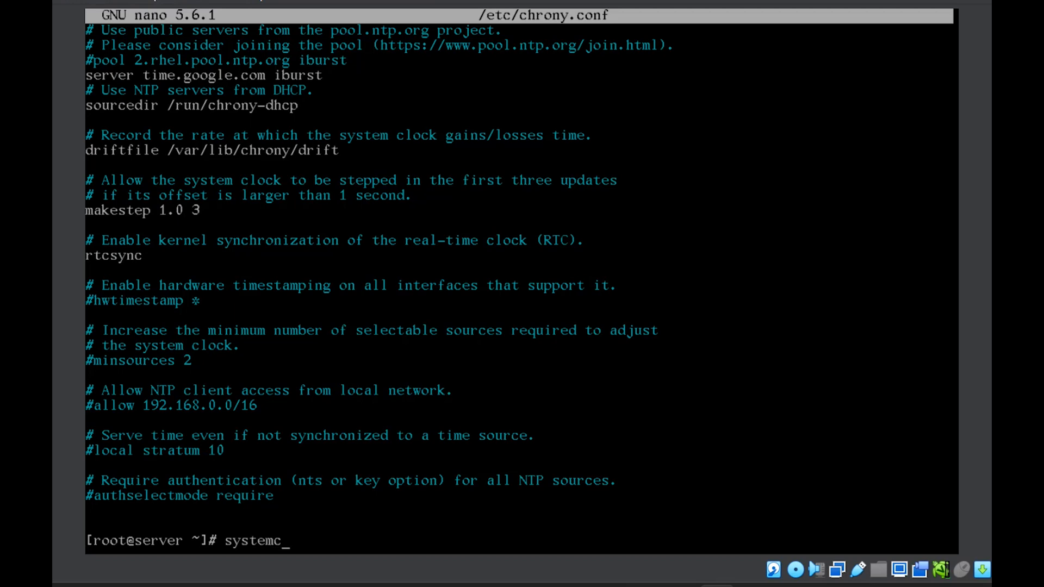
text(tl rest)
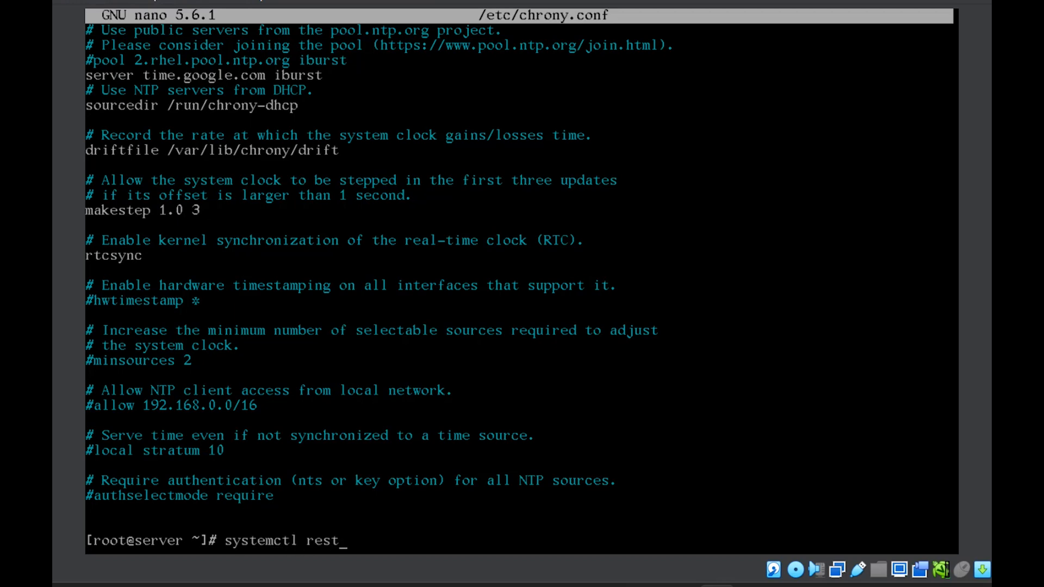
text(art --now)
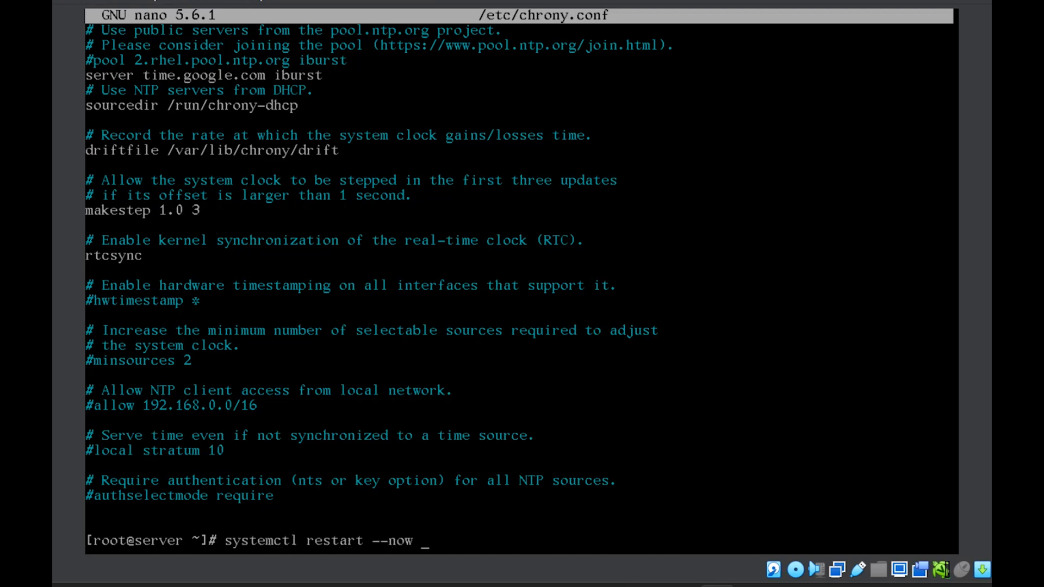
text(chronyd)
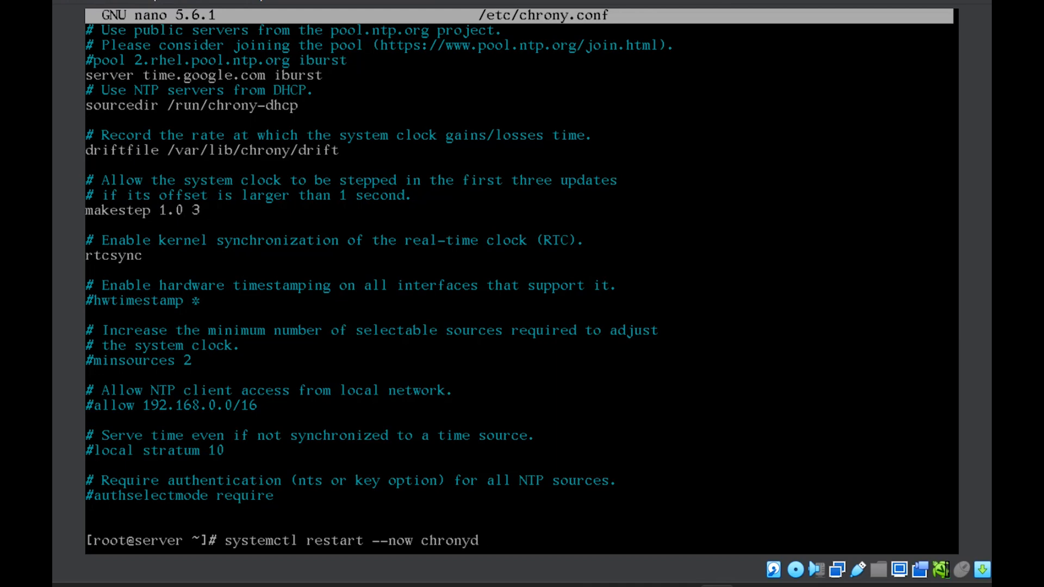
key(Return)
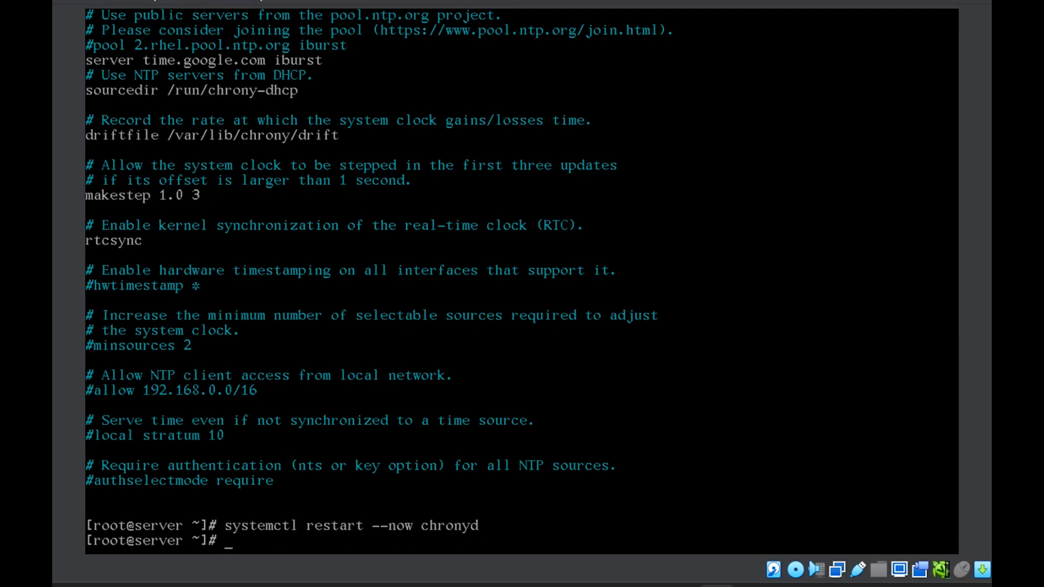
Step: List chrony's time sources with chronyc sources
text(chro)
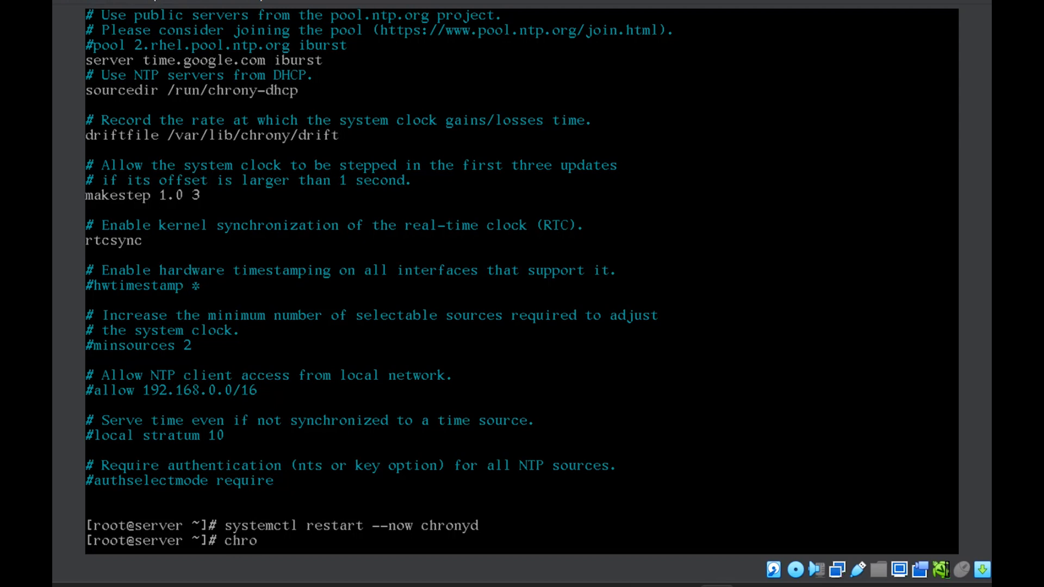
text(nyc s)
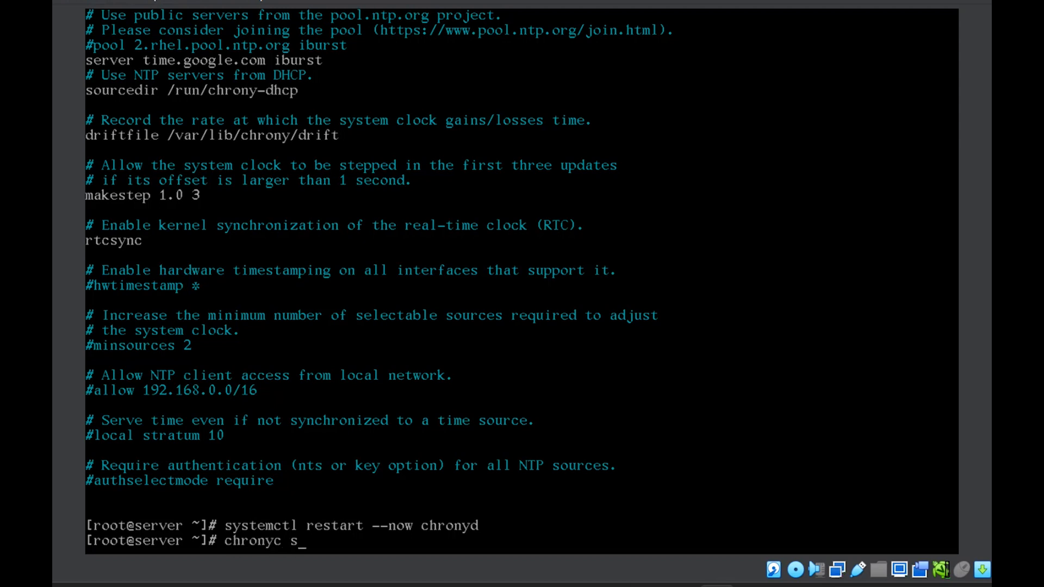
text(ources -v)
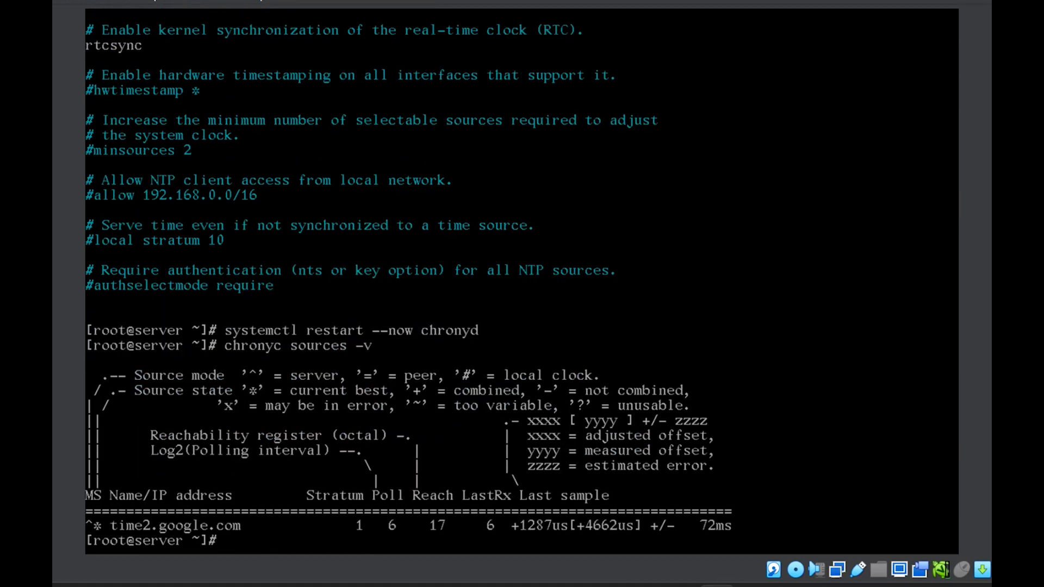
mouse_move(128, 533)
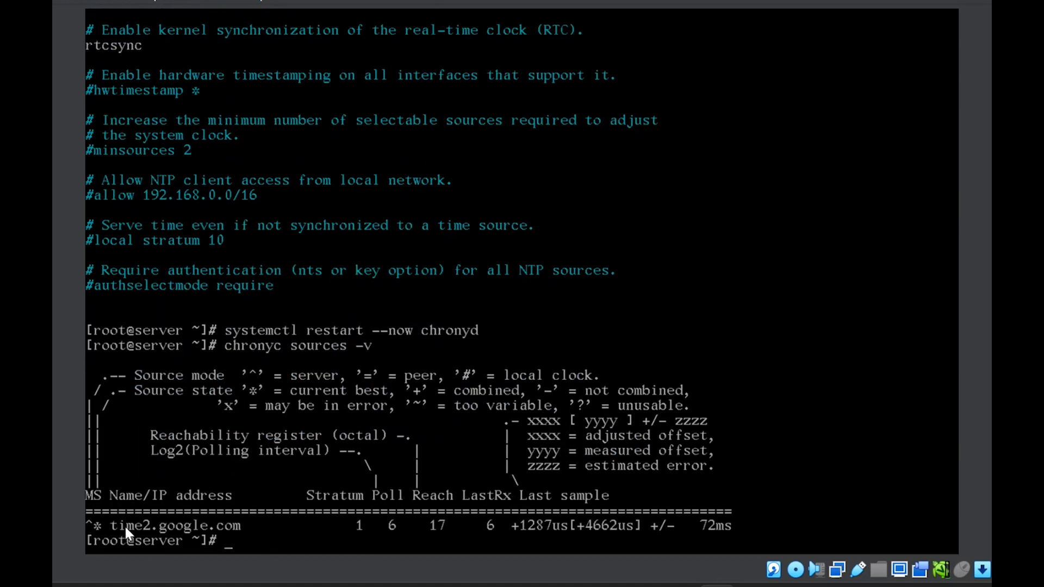
mouse_move(240, 536)
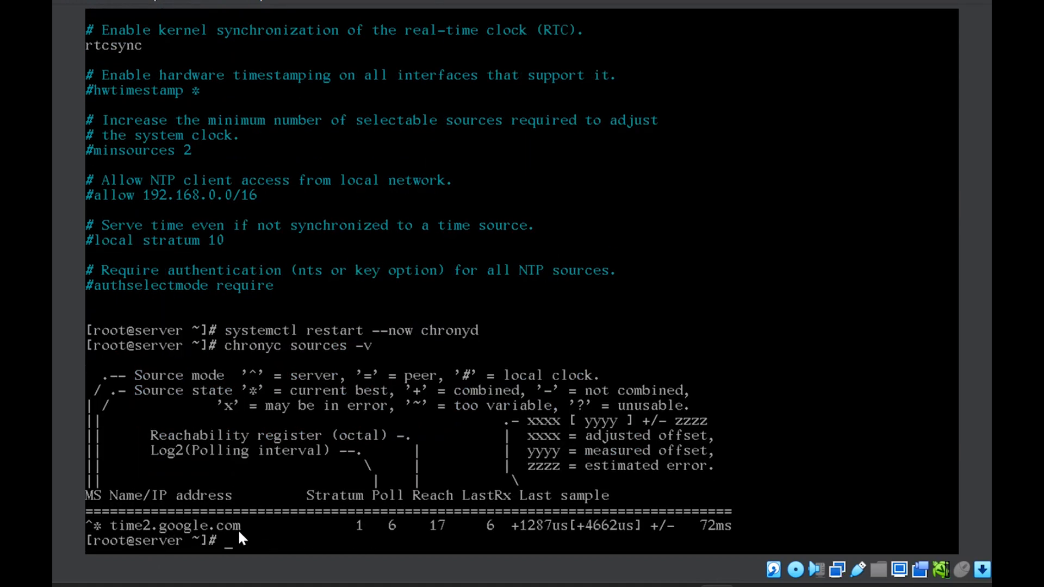